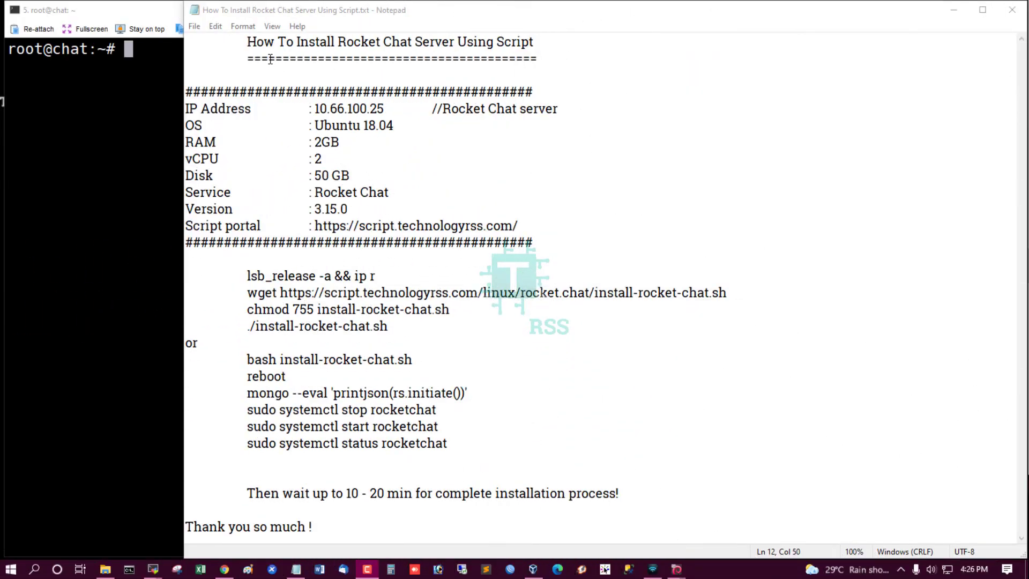
- Review the install guide notes: server IP and OS, 2GB RAM, Rocket Chat service, script portal address
{"action": "left_click_drag", "start_coordinate": [247, 42], "coordinate": [361, 42]}
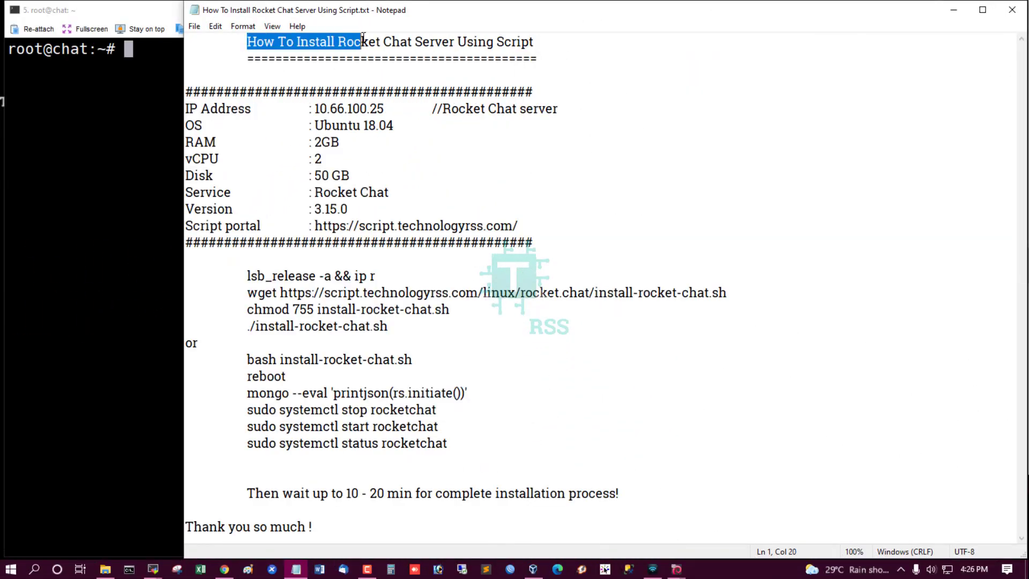
{"action": "left_click_drag", "start_coordinate": [358, 41], "coordinate": [535, 42]}
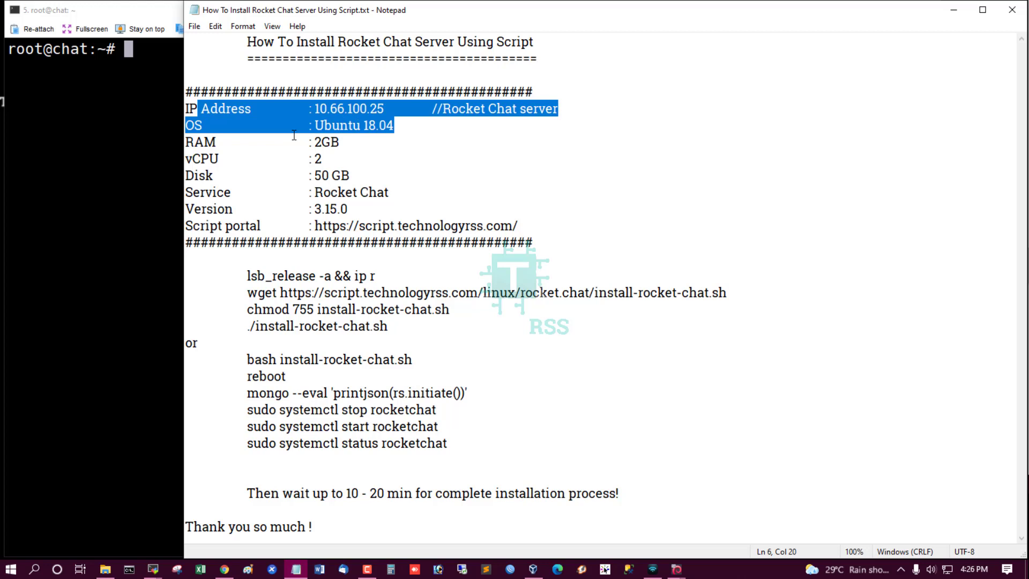
{"action": "left_click", "coordinate": [311, 124]}
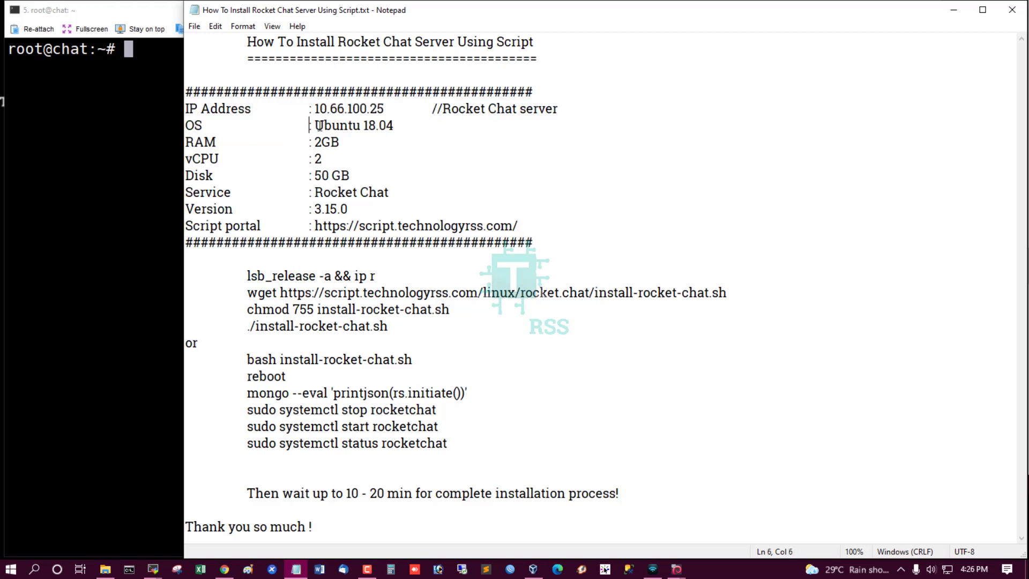
{"action": "double_click", "coordinate": [376, 125]}
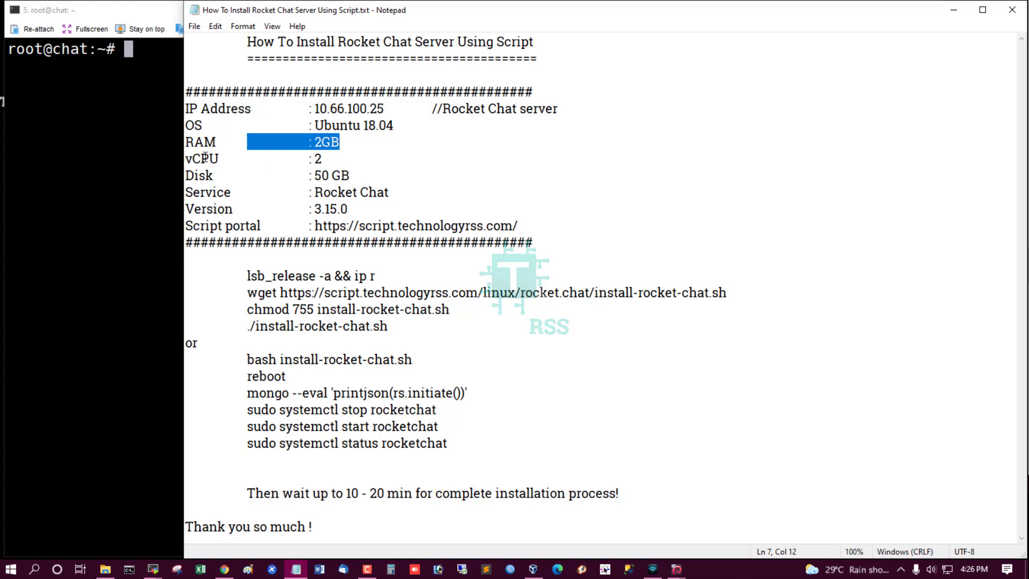
{"action": "double_click", "coordinate": [326, 175]}
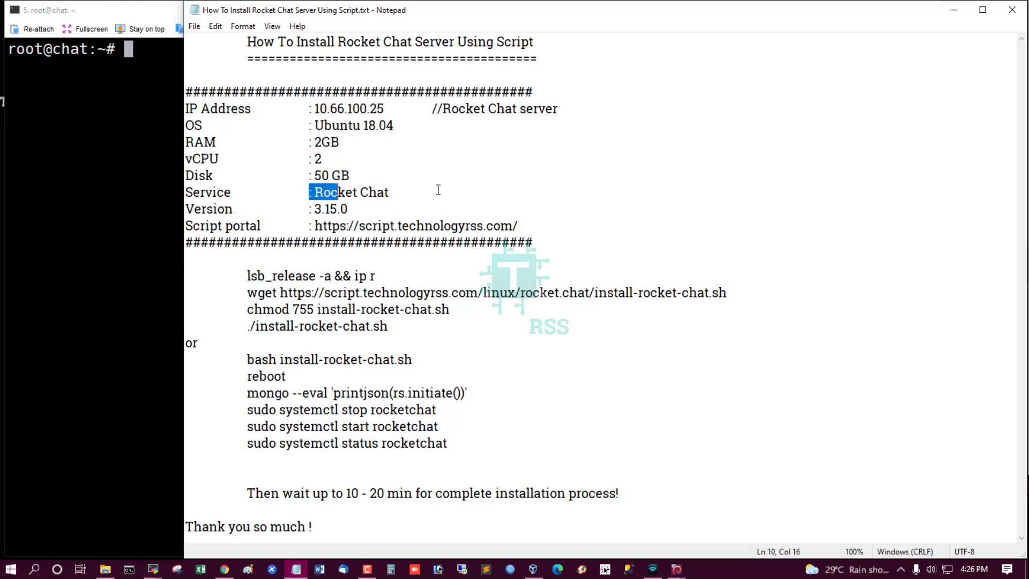
{"action": "double_click", "coordinate": [209, 209]}
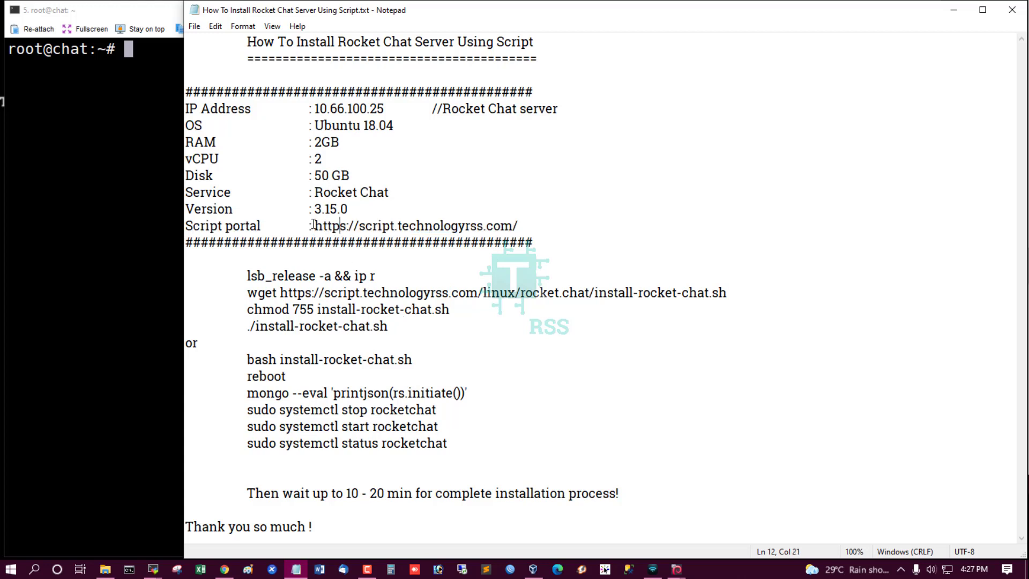
- Run lsb_release -a && ip r confirming Ubuntu 18.04.5 at 10.66.100.25, then wget install-rocket-chat.sh
{"action": "left_click_drag", "start_coordinate": [312, 225], "coordinate": [517, 225]}
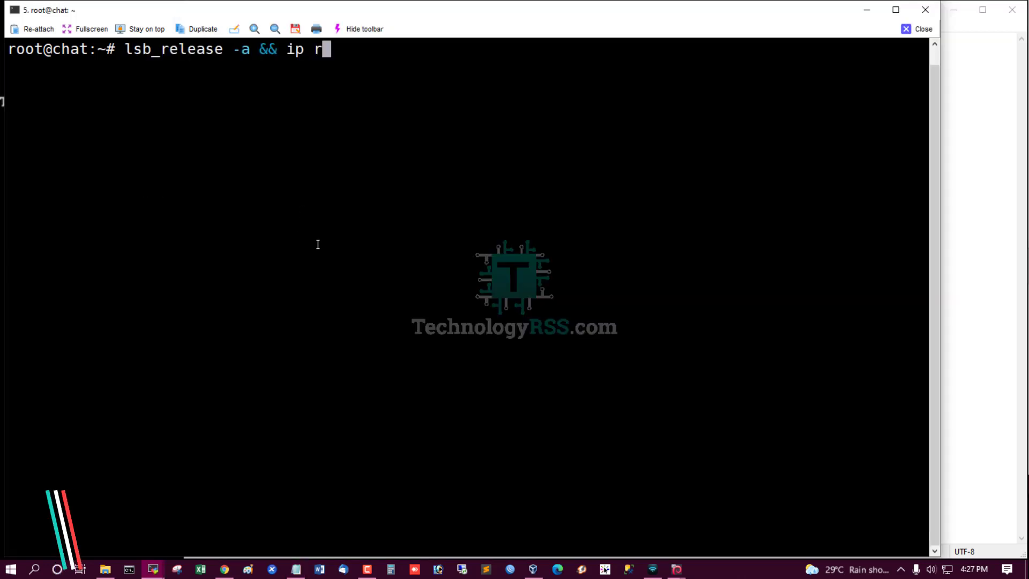
{"action": "key", "text": "Return"}
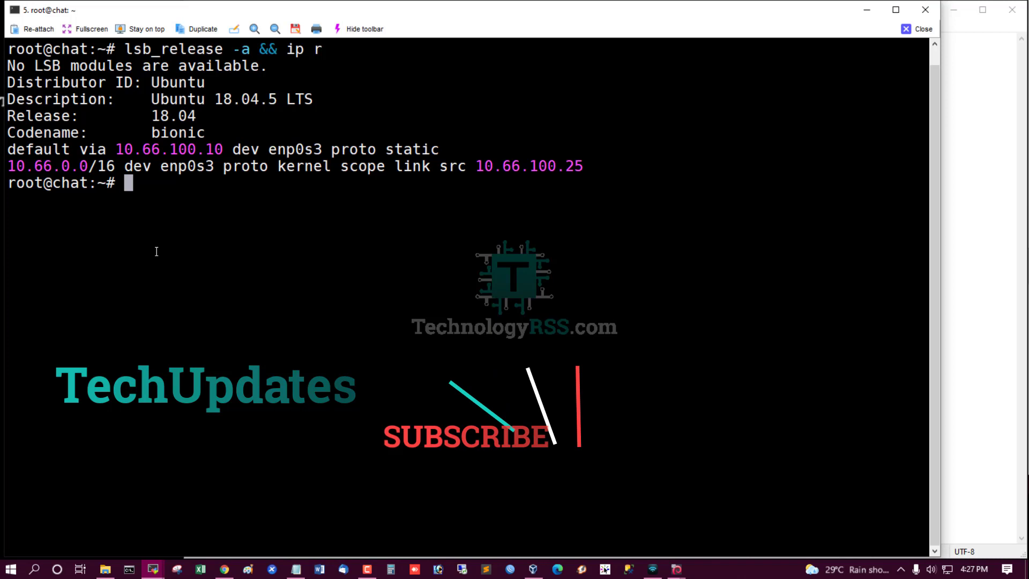
{"action": "type", "text": "wget https://script.technologyrss.com/linux/rocket.chat/install-rocket-chat.sh"}
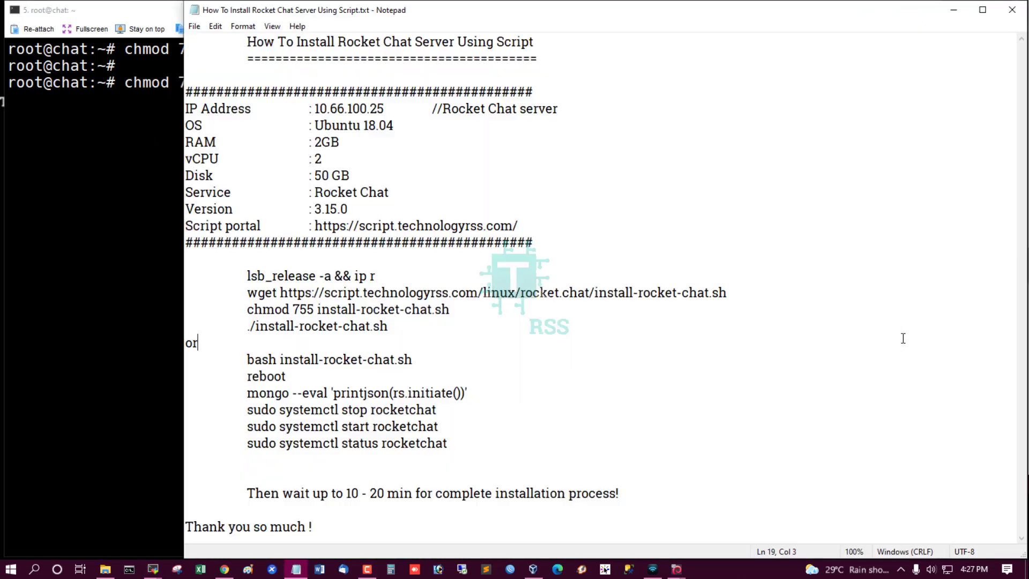
{"action": "double_click", "coordinate": [318, 325]}
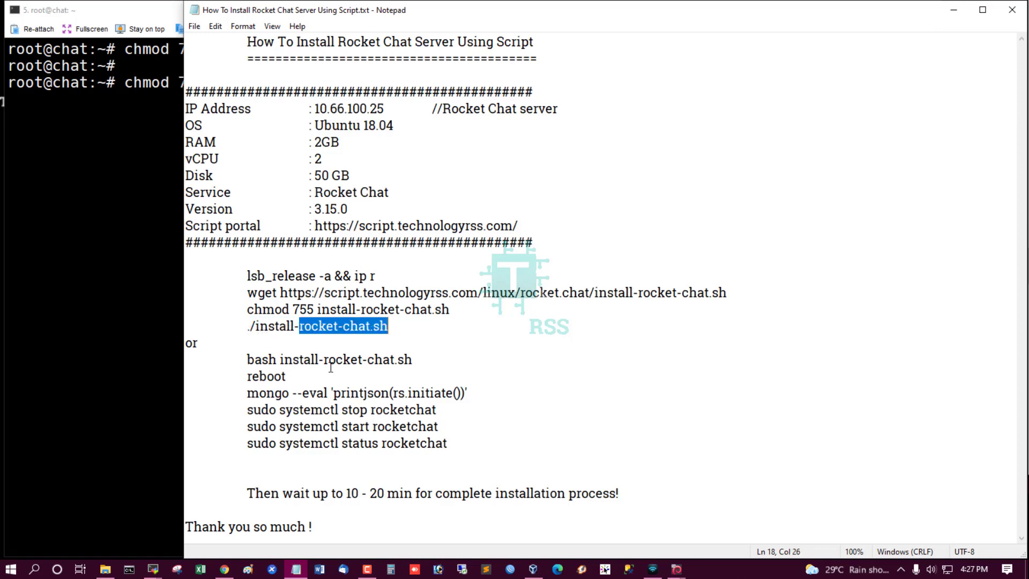
{"action": "double_click", "coordinate": [191, 342]}
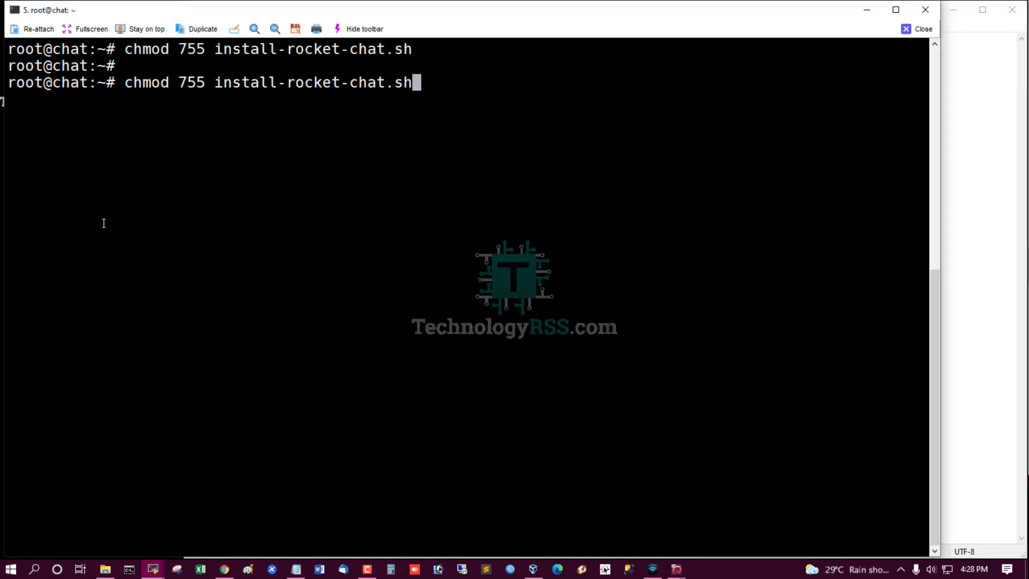
{"action": "mouse_move", "coordinate": [352, 256]}
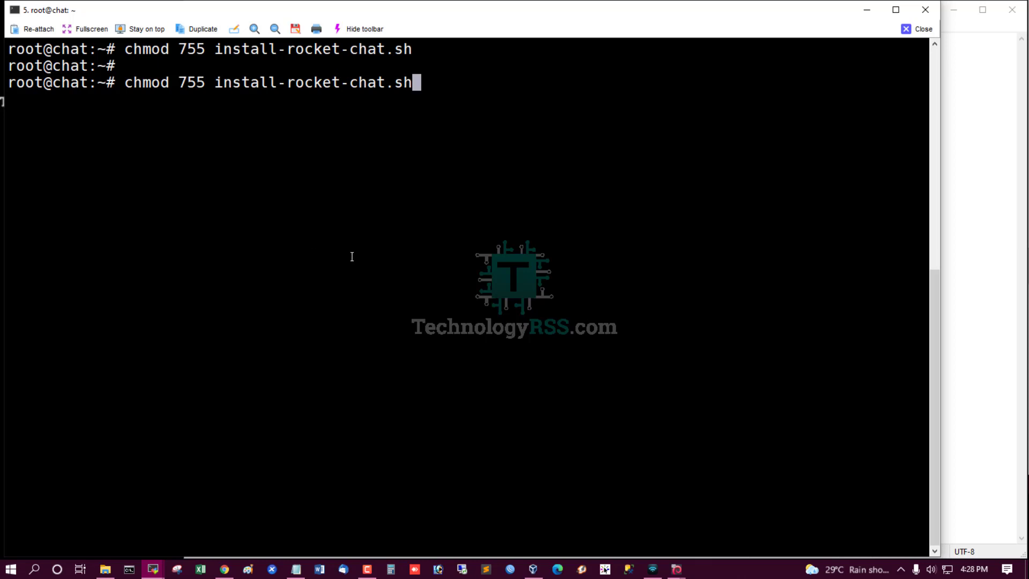
- Clear the repeated chmod line and run bash install-rocket-chat.sh to start the installation
{"action": "key", "text": "Backspace"}
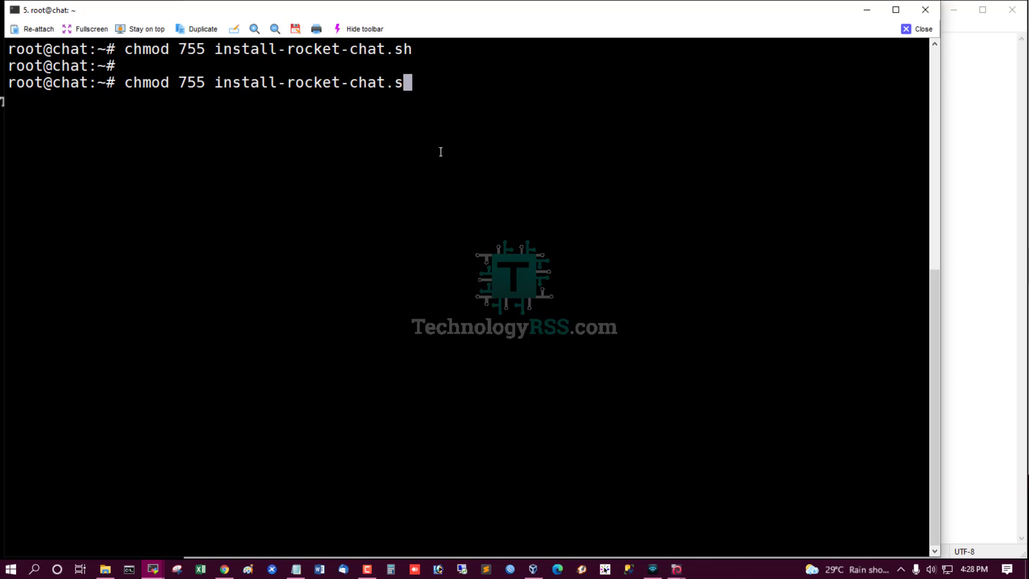
{"action": "type", "text": "bash install-rocket-chat.sh"}
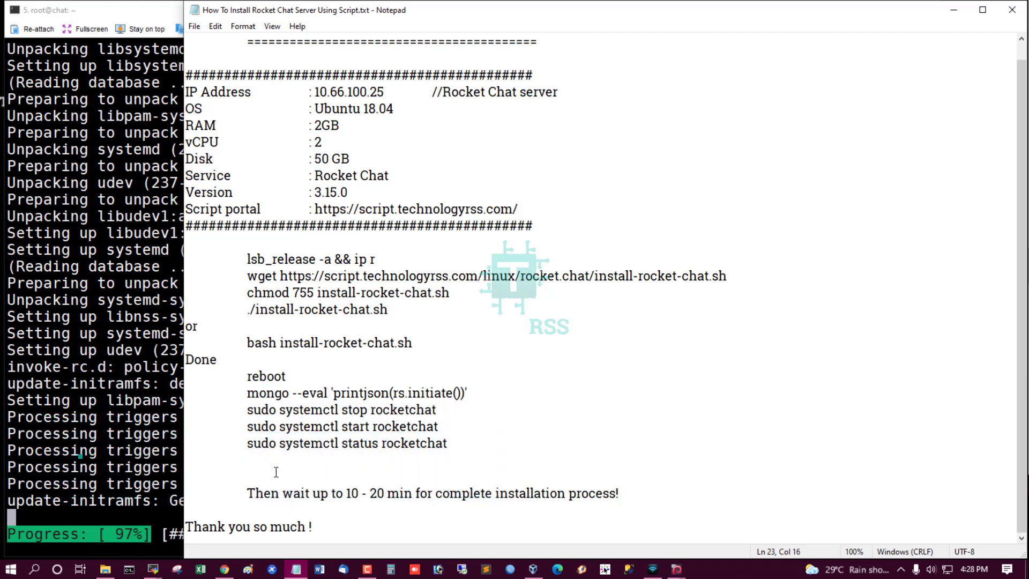
- Mark the bash install-rocket-chat.sh step in the Notepad guide while the installer fetches Node.js v12.18.4
{"action": "left_click_drag", "start_coordinate": [255, 493], "coordinate": [413, 493]}
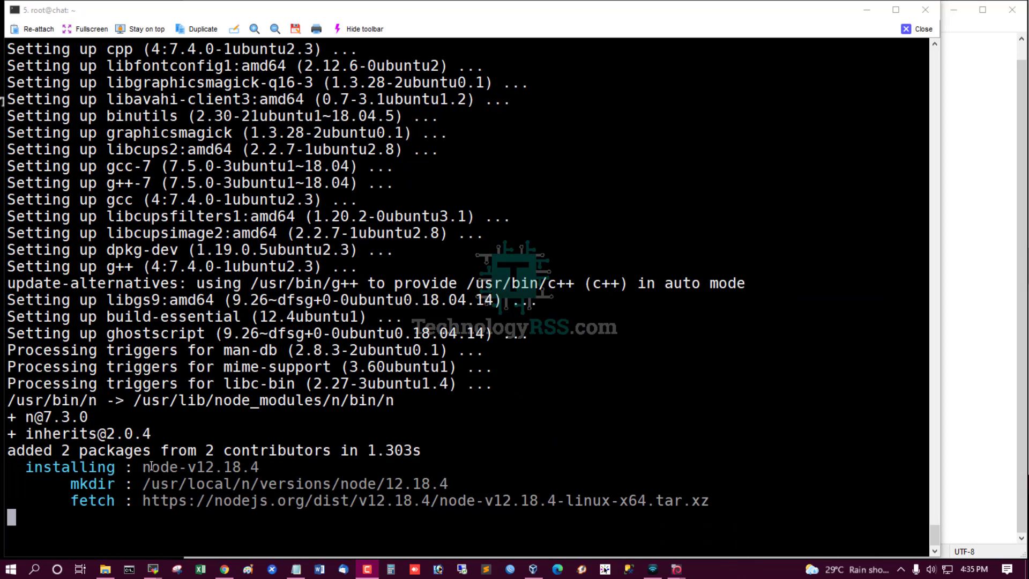
- Highlight the Node.js v12.18.4 version line while the installer finishes the Rocket Chat setup
{"action": "double_click", "coordinate": [197, 467]}
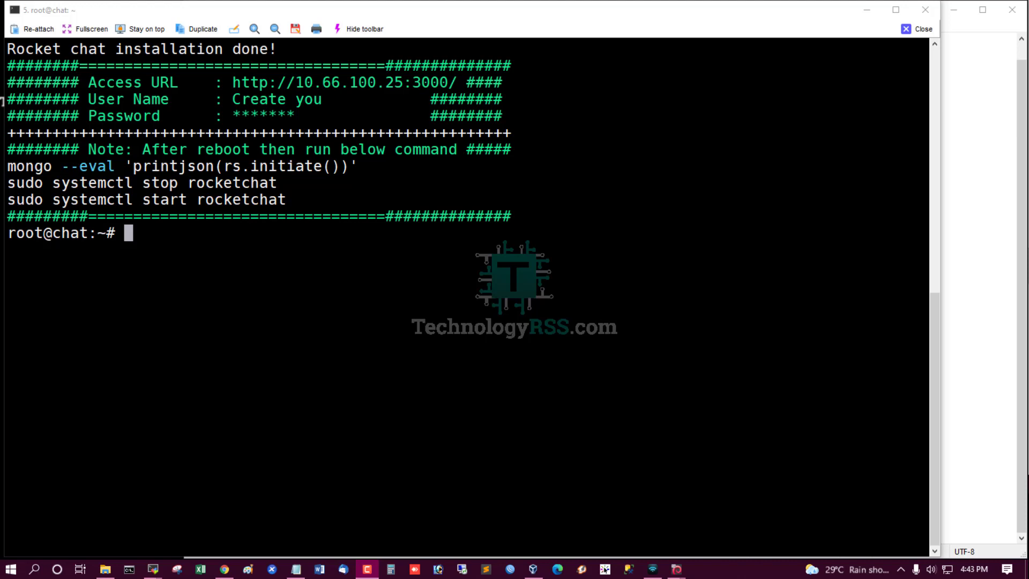
- Review the installation-done message, post-reboot note and mongo eval command, then issue reboot
{"action": "double_click", "coordinate": [130, 82]}
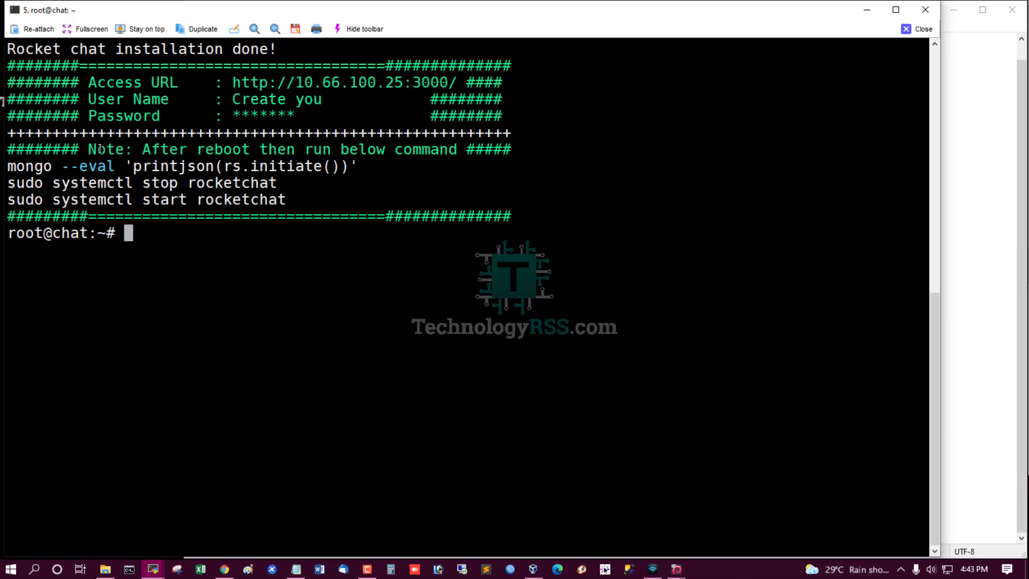
{"action": "double_click", "coordinate": [109, 149]}
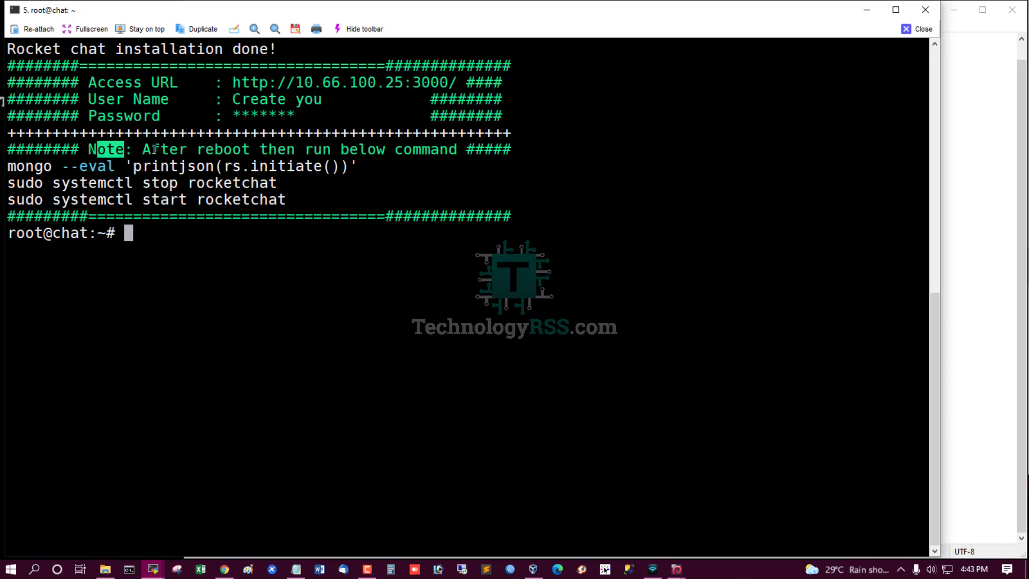
{"action": "left_click", "coordinate": [215, 158]}
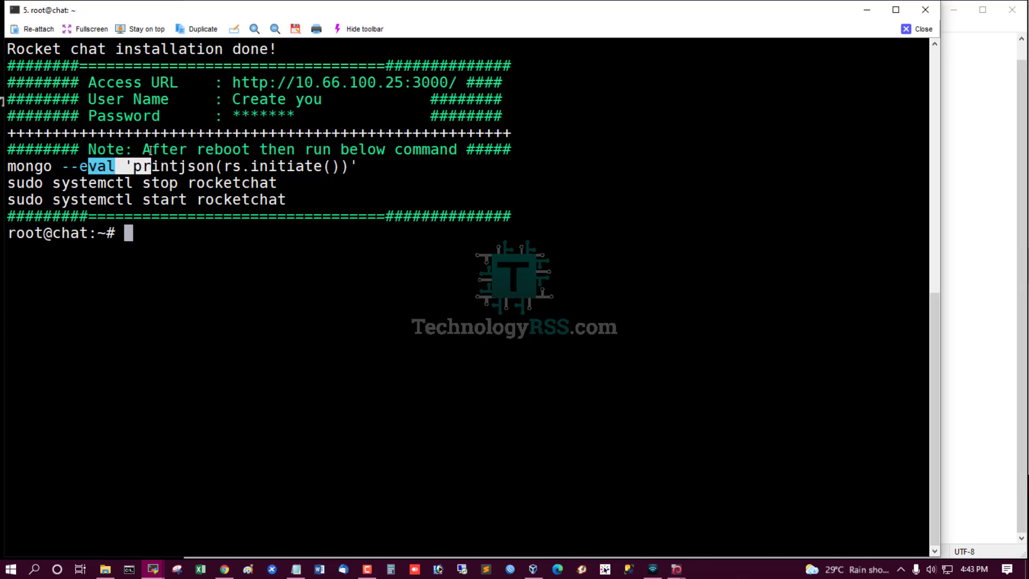
{"action": "left_click_drag", "start_coordinate": [142, 165], "coordinate": [458, 149]}
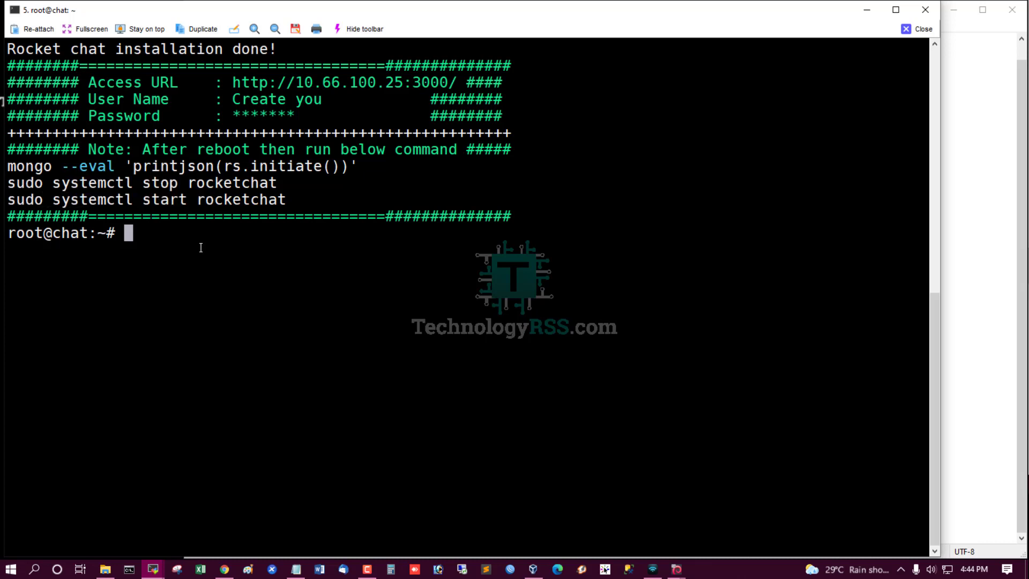
{"action": "type", "text": "rebop"}
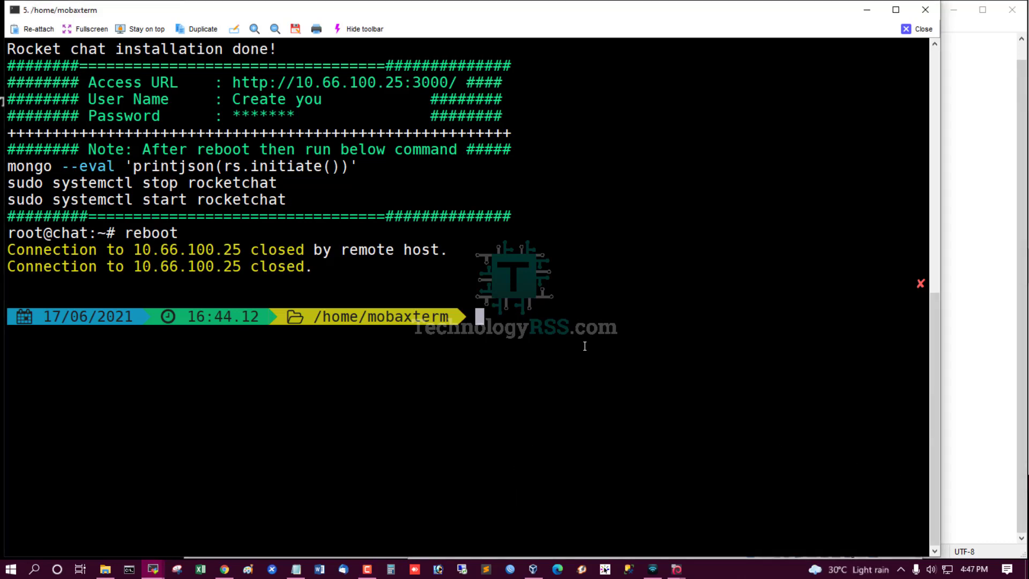
- Reconnect via ssh -l root 10.66.100.25 and run mongo --eval 'printjson(rs.initiate())' returning ok: 1
{"action": "type", "text": "ssh -l root 10.66.100.25"}
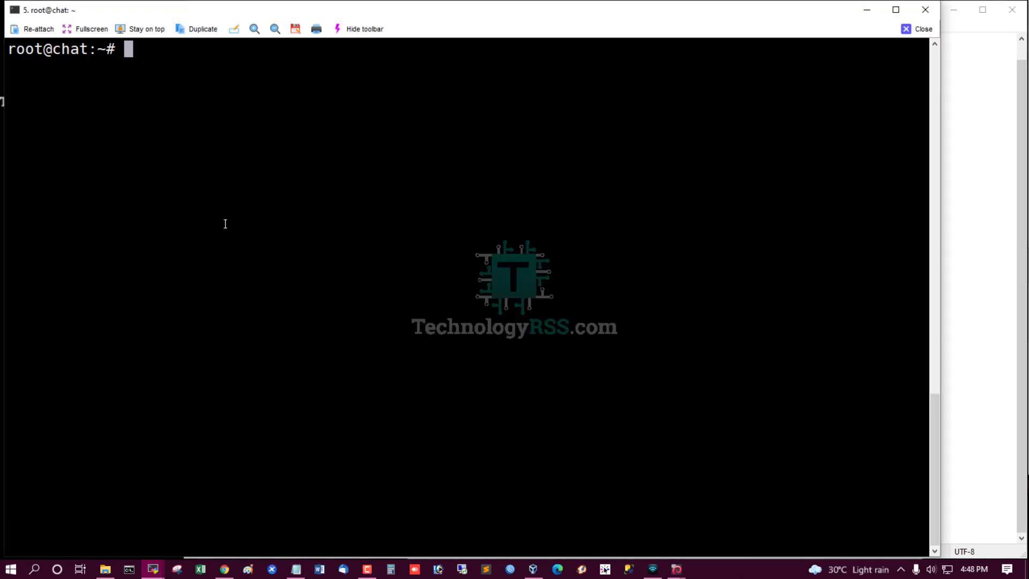
{"action": "type", "text": "mongo --eval 'printjson(rs.initiate())'"}
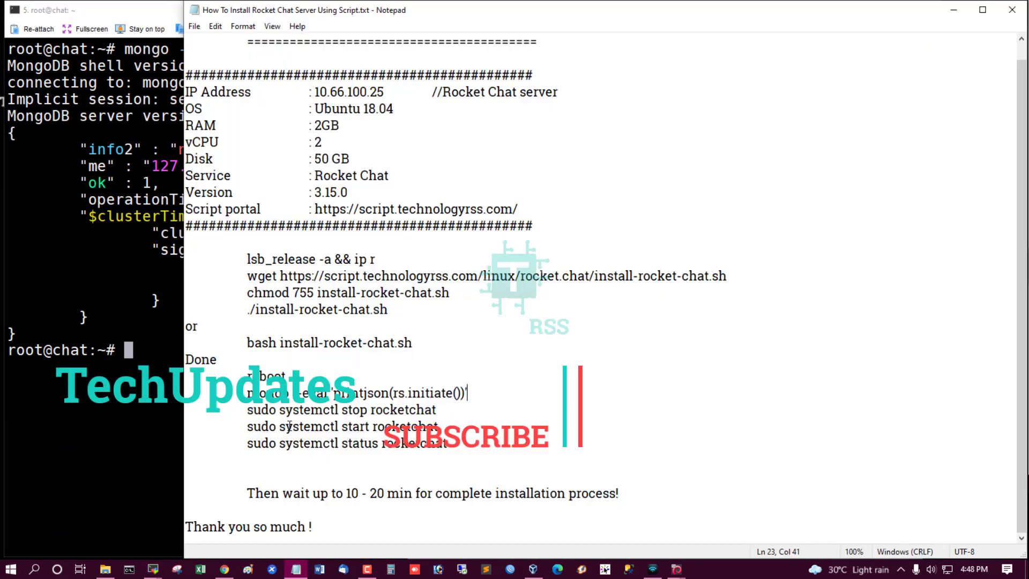
{"action": "double_click", "coordinate": [341, 409]}
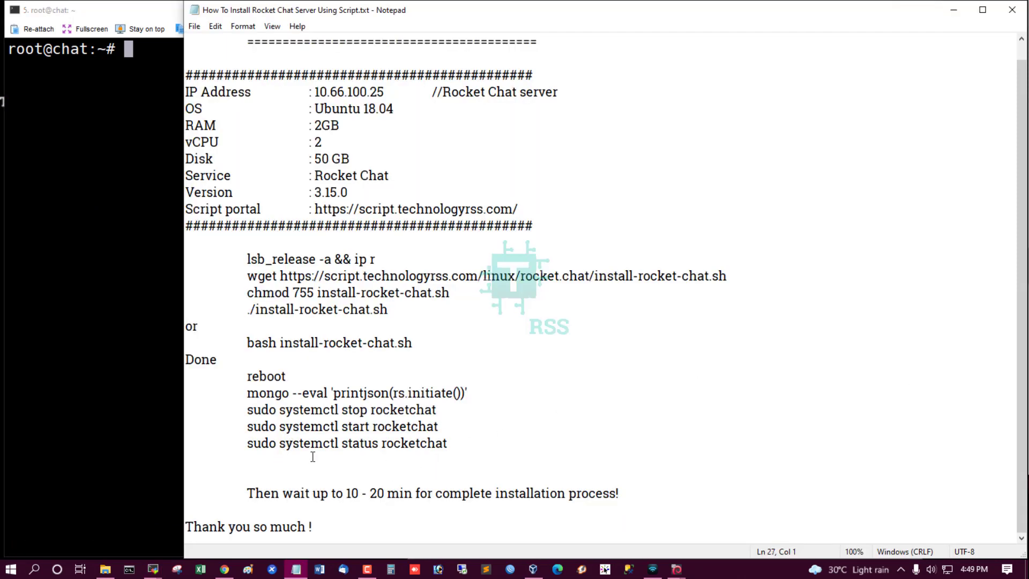
{"action": "type", "text": "http://10.66.100.25:3000/"}
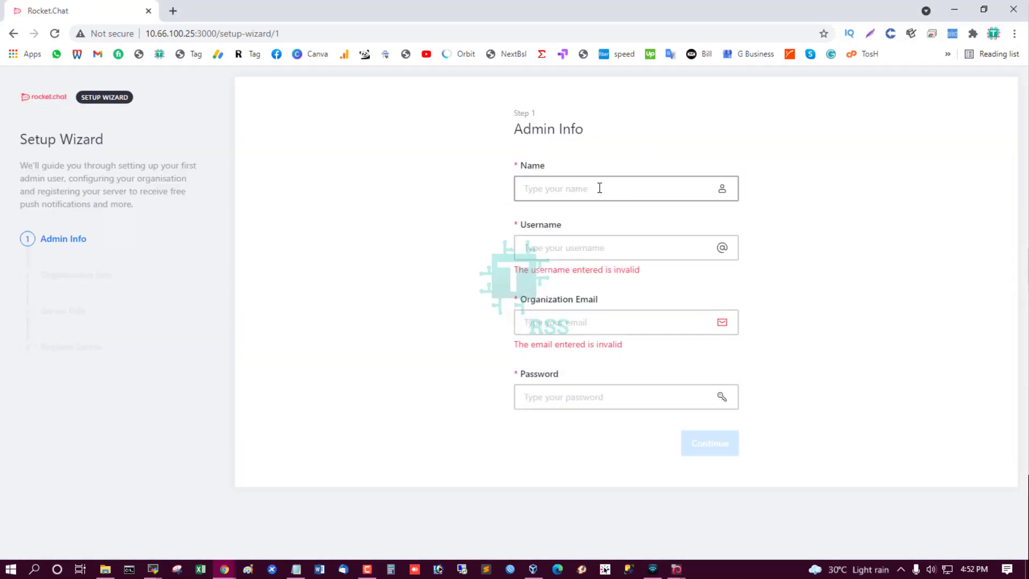
{"action": "type", "text": "s"}
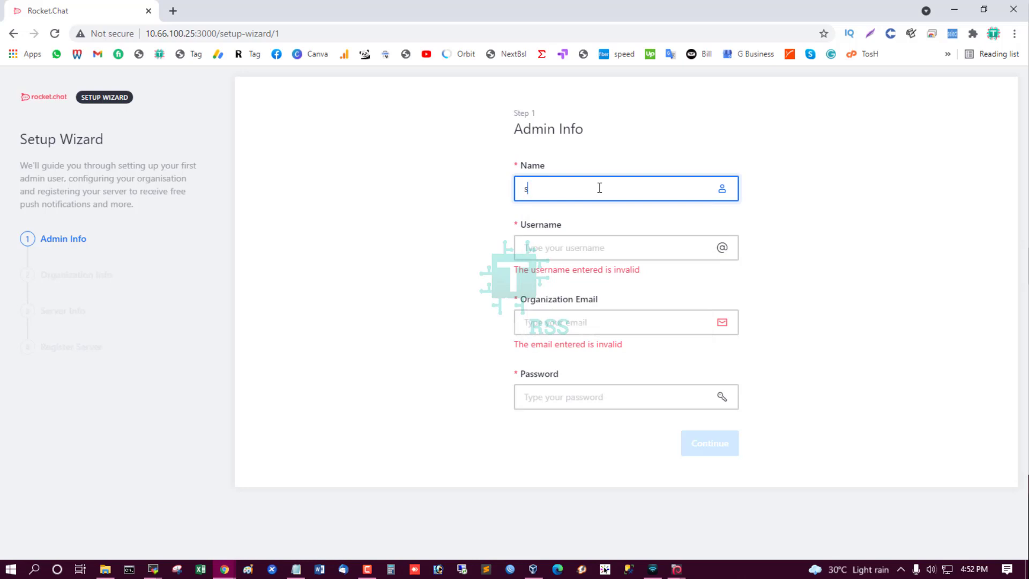
{"action": "type", "text": "a"}
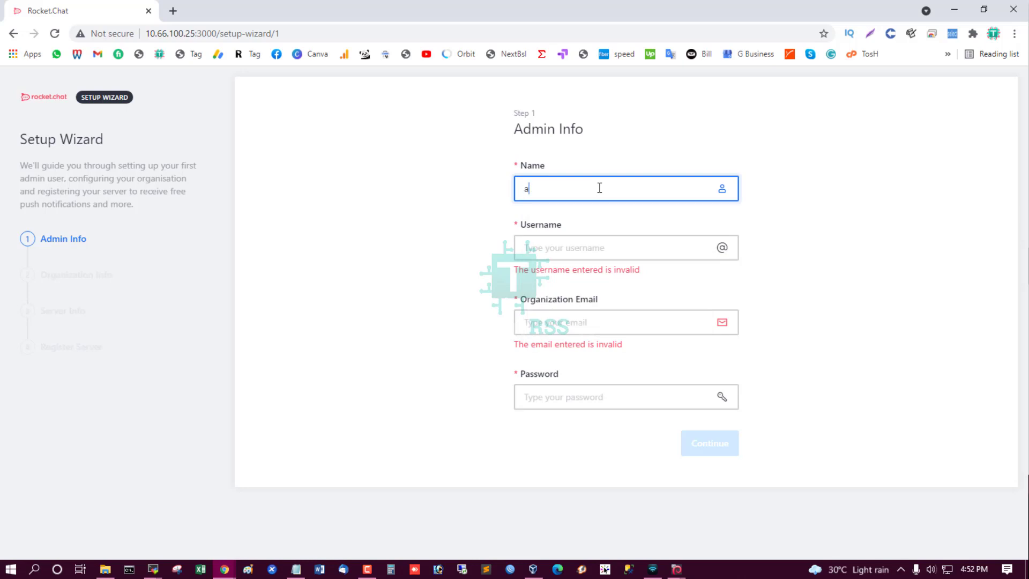
{"action": "type", "text": "dmin/"}
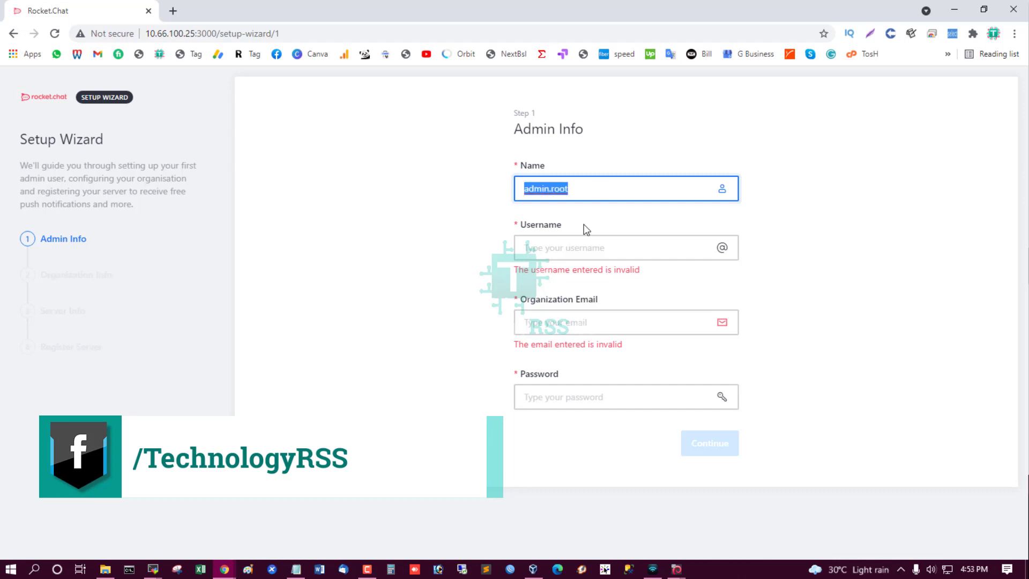
{"action": "left_click", "coordinate": [624, 307]}
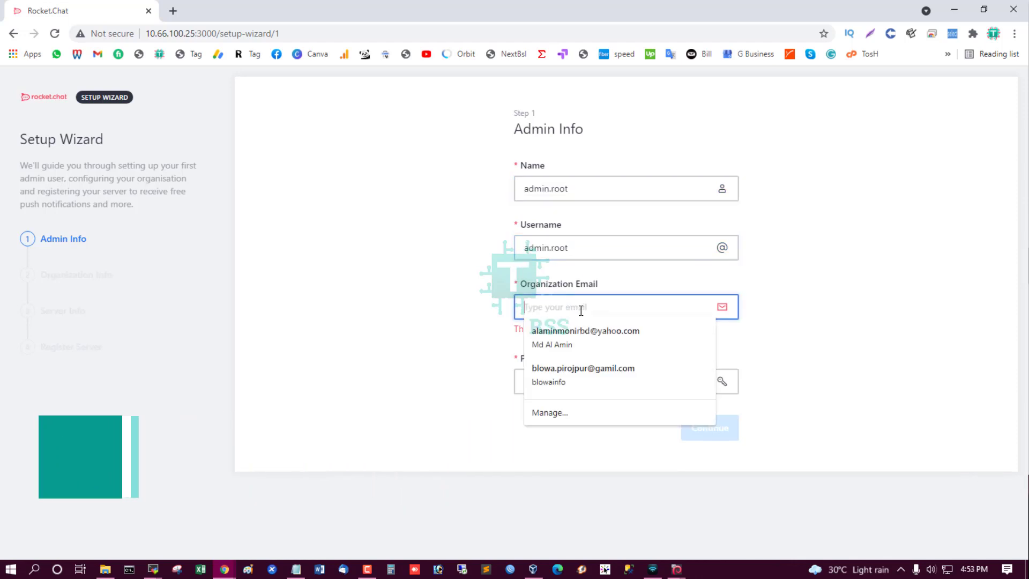
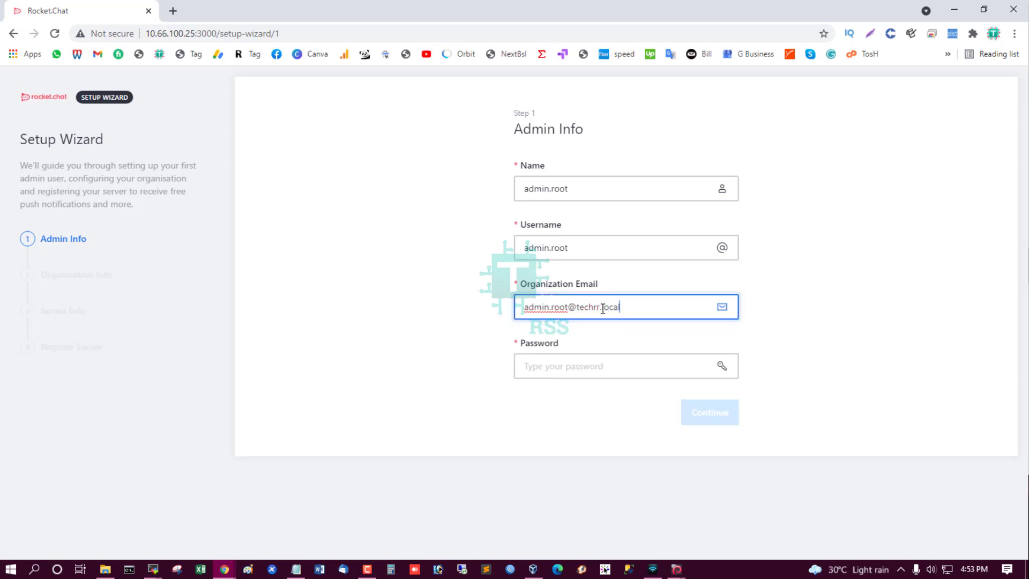
- Set the admin password and continue to the Organization Info step
{"action": "left_click", "coordinate": [625, 366]}
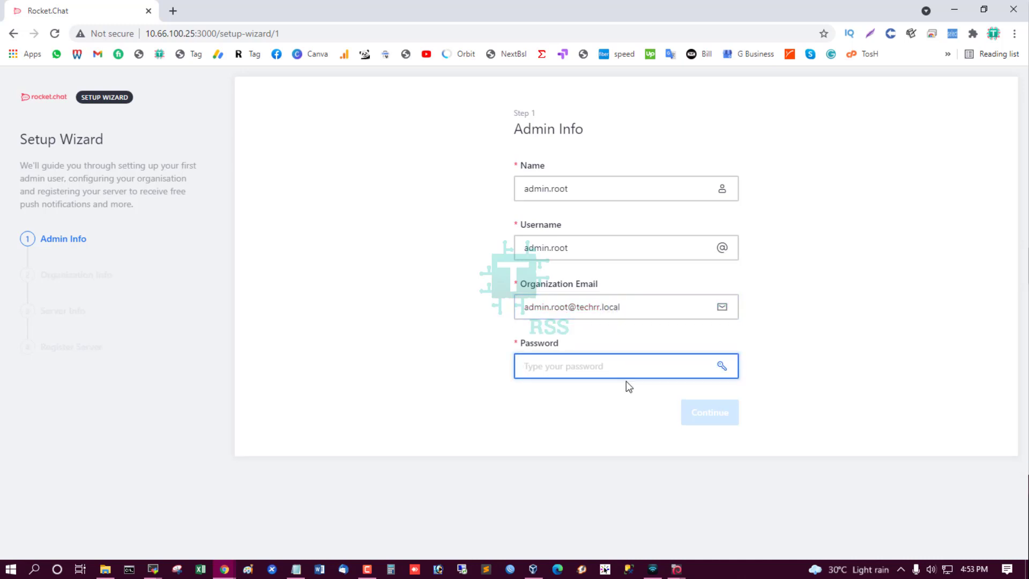
{"action": "type", "text": "password"}
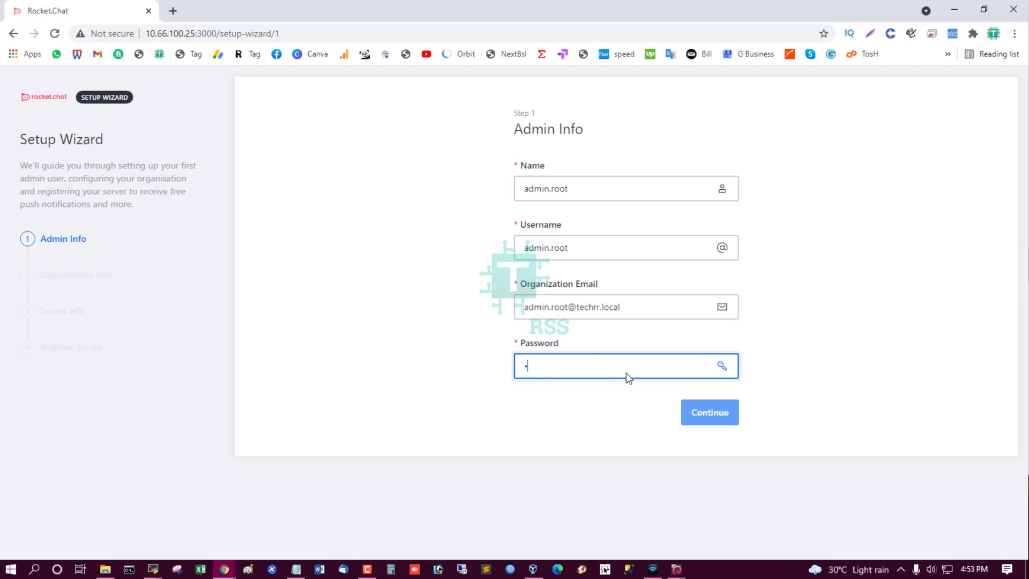
{"action": "type", "text": "password"}
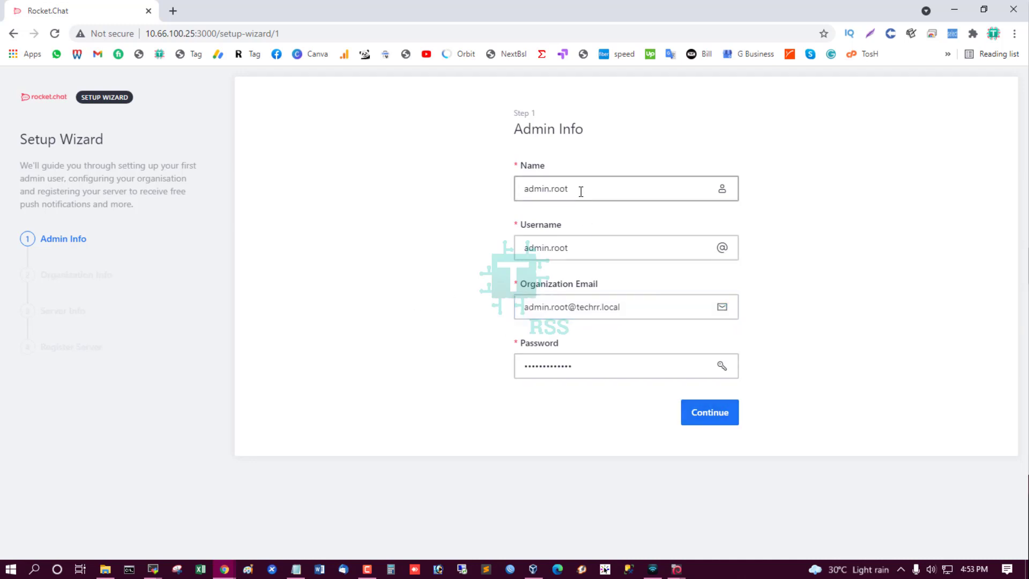
{"action": "left_click", "coordinate": [708, 412]}
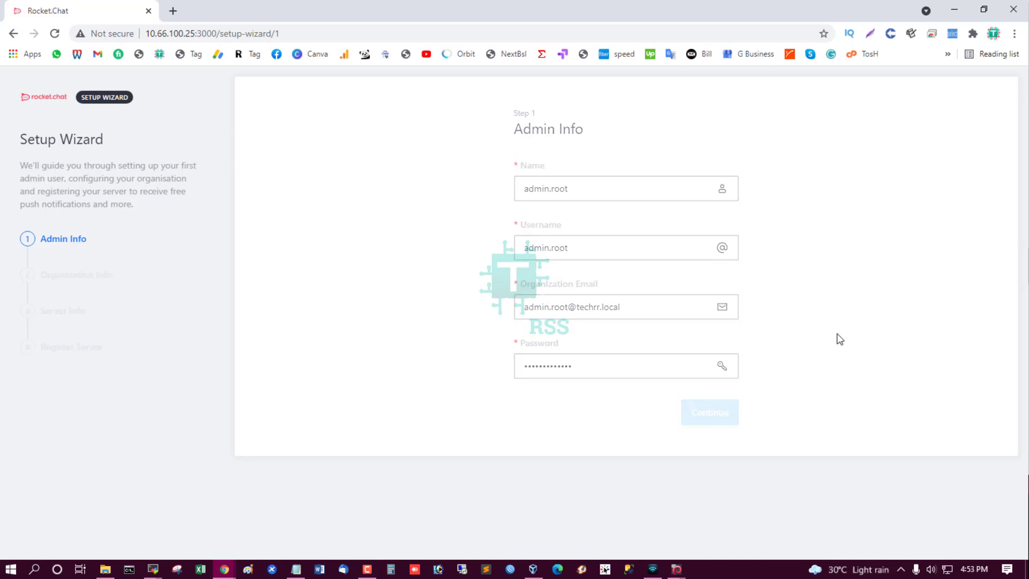
{"action": "left_click", "coordinate": [708, 412]}
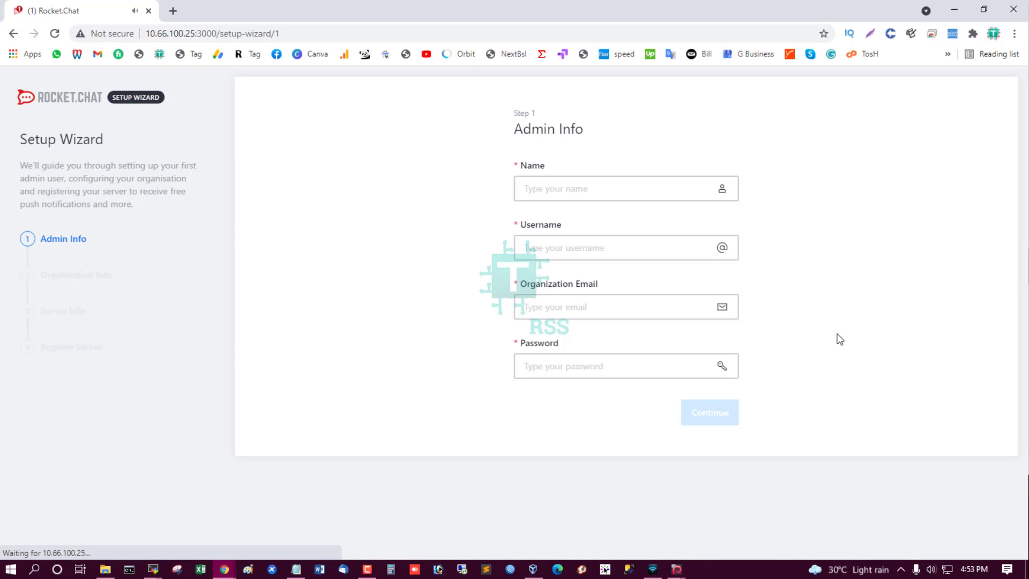
{"action": "left_click", "coordinate": [709, 412]}
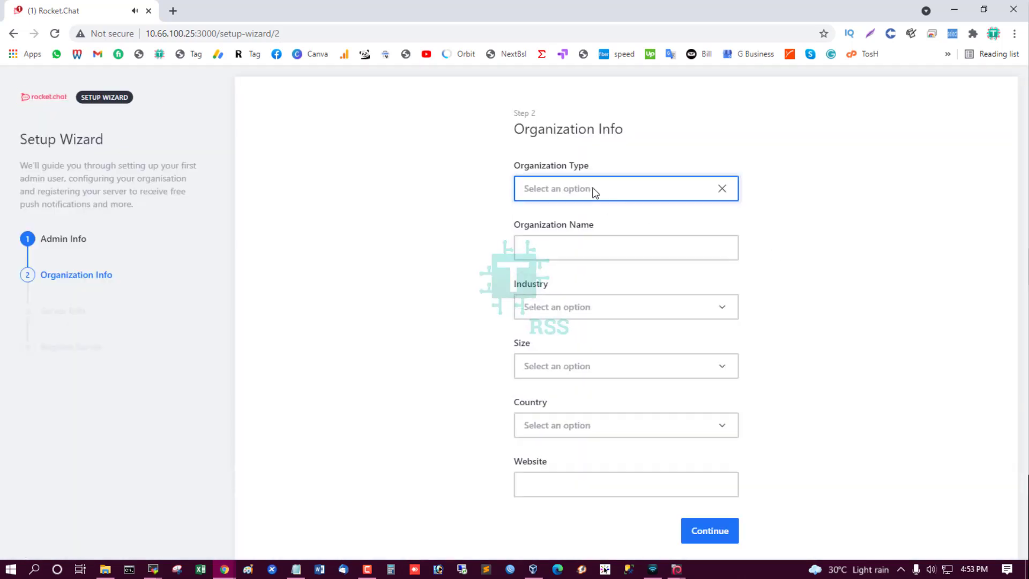
- Set organization type Community and organization name Technologyrss.com
{"action": "left_click", "coordinate": [624, 188]}
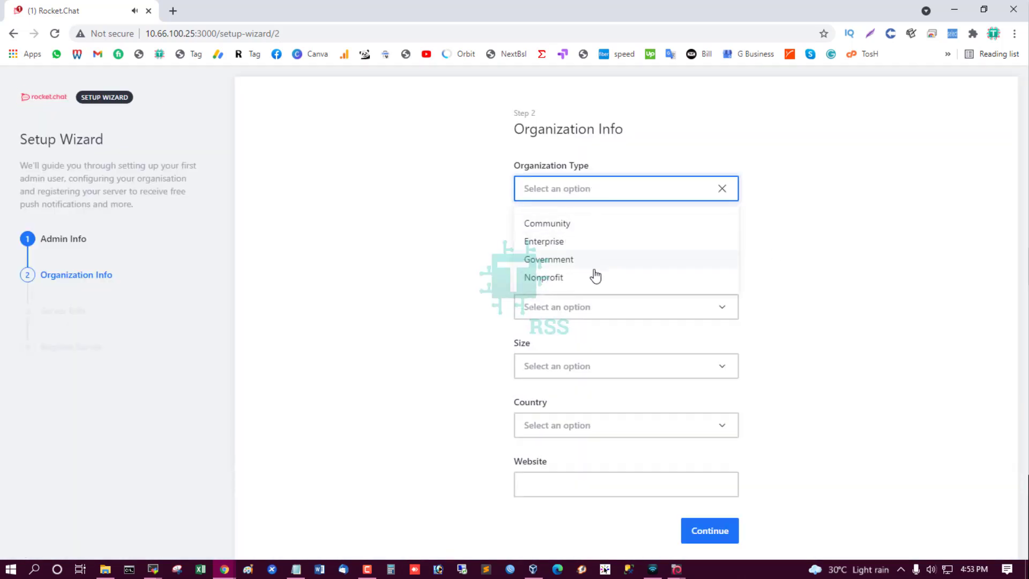
{"action": "left_click", "coordinate": [546, 223]}
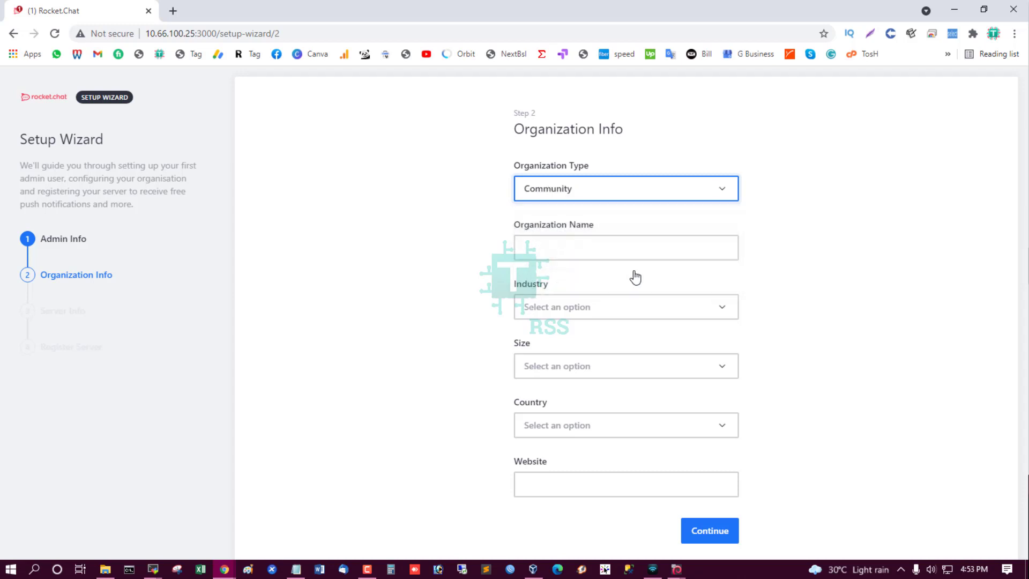
{"action": "left_click", "coordinate": [625, 247]}
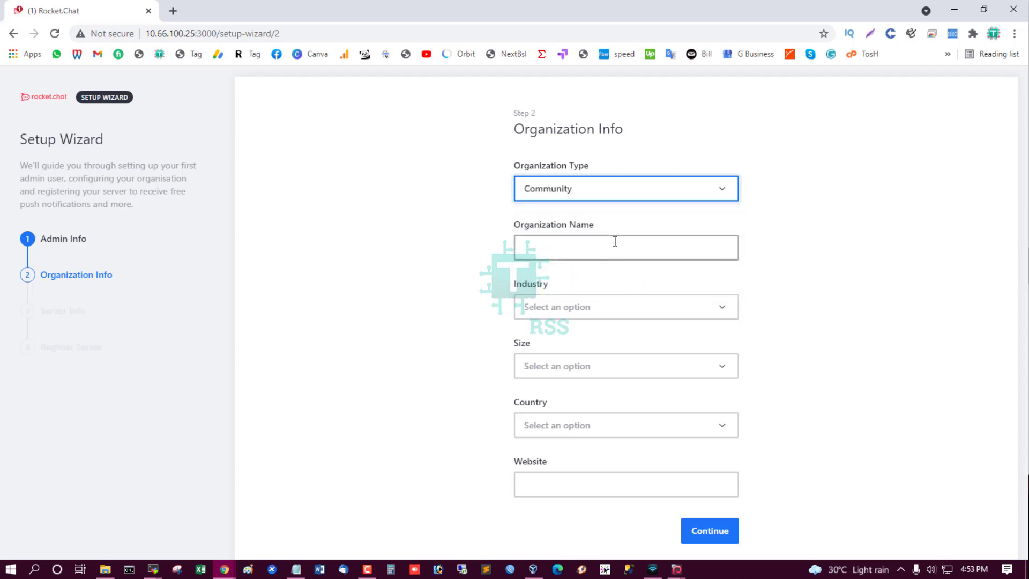
{"action": "left_click", "coordinate": [624, 247]}
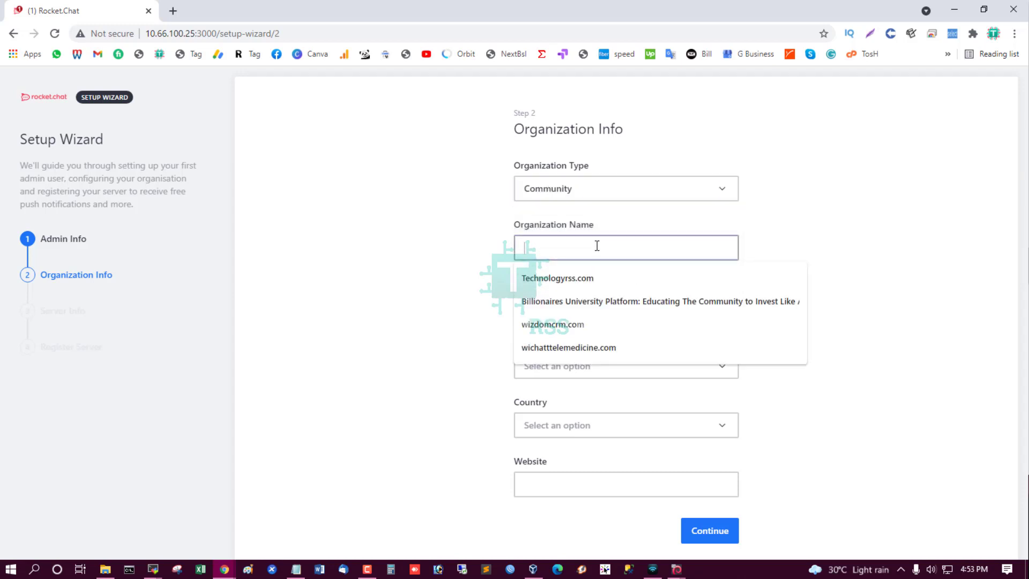
{"action": "type", "text": "admin.root"}
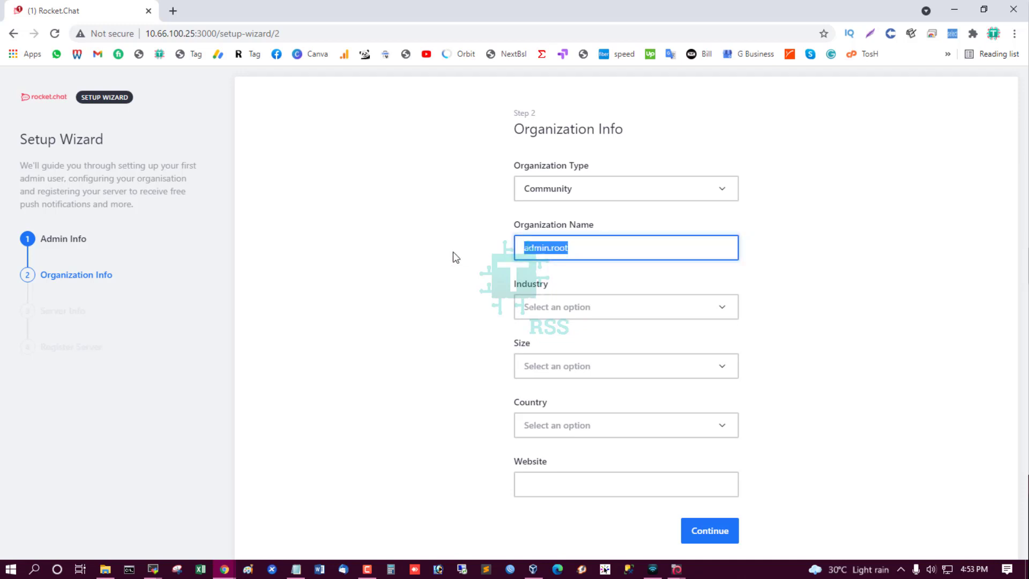
{"action": "type", "text": "Tech"}
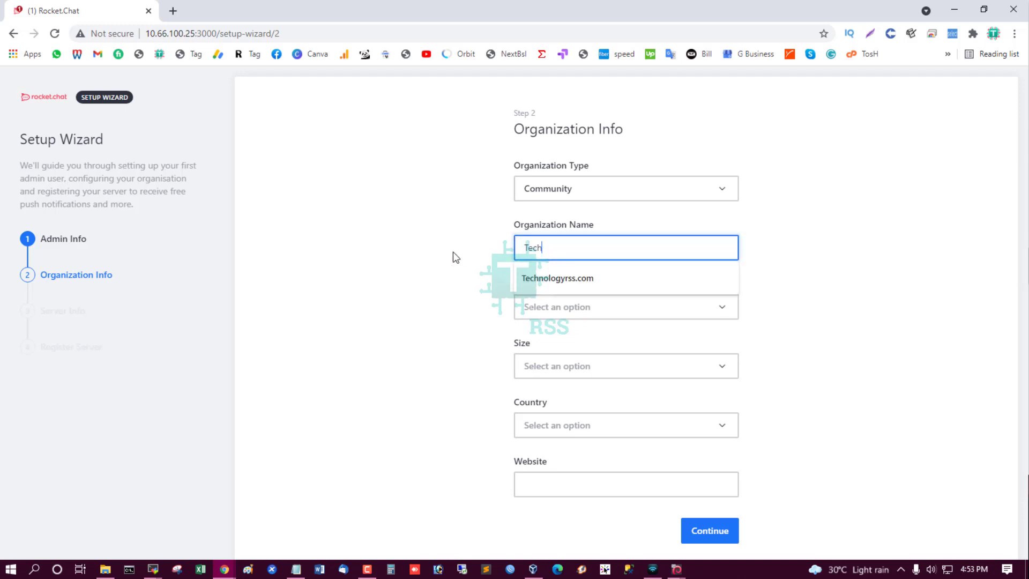
{"action": "left_click", "coordinate": [556, 278]}
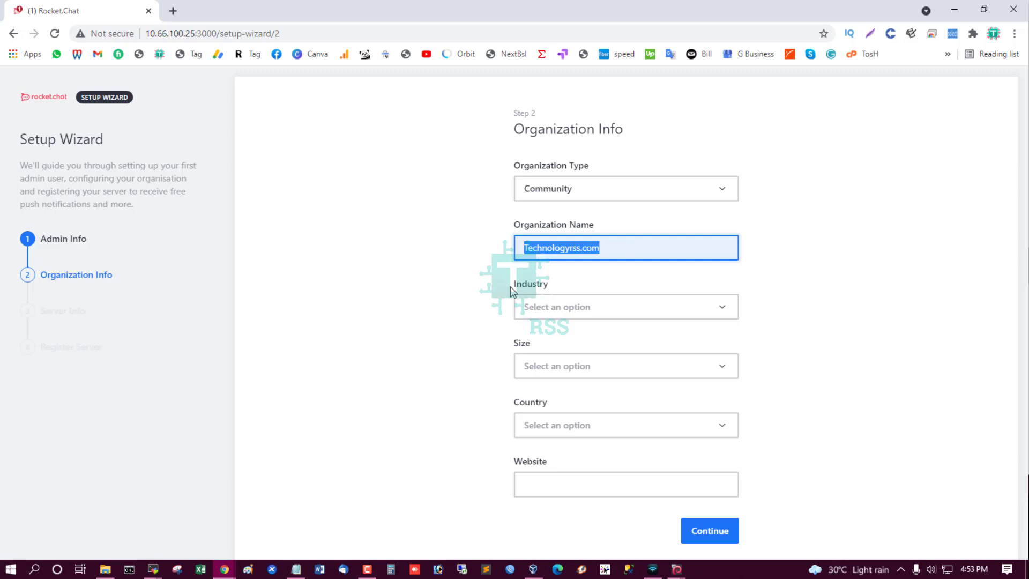
- Set industry Consulting, size 4000 or more people, country Bangladesh, and continue to Server Info
{"action": "left_click", "coordinate": [624, 307]}
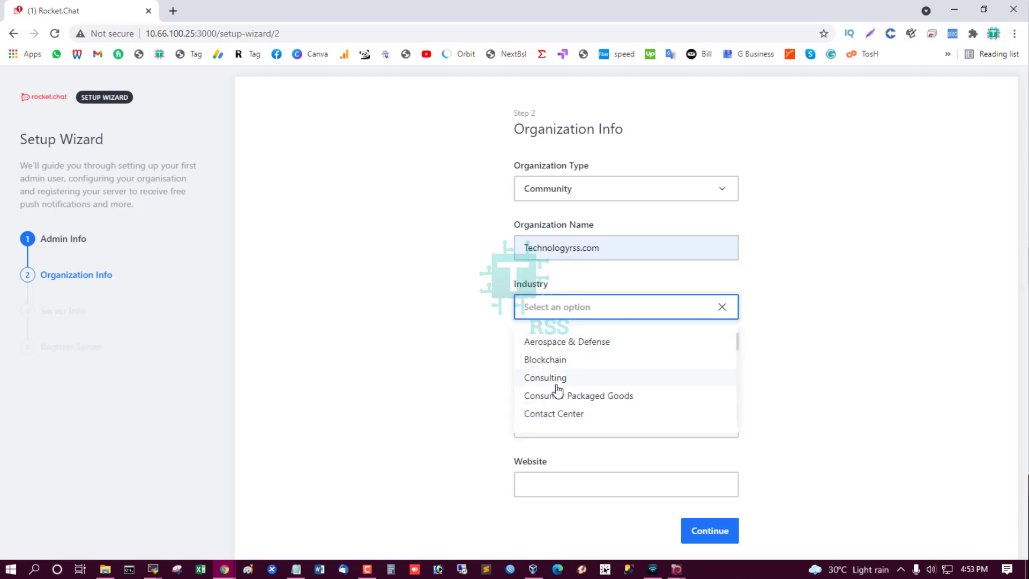
{"action": "left_click", "coordinate": [545, 378]}
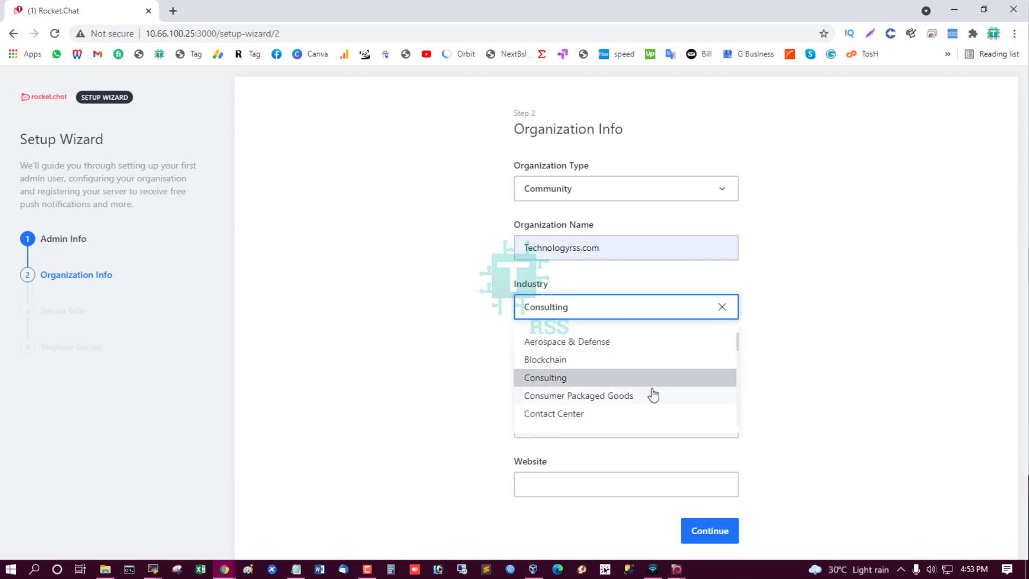
{"action": "scroll", "scroll_direction": "down", "scroll_amount": 3}
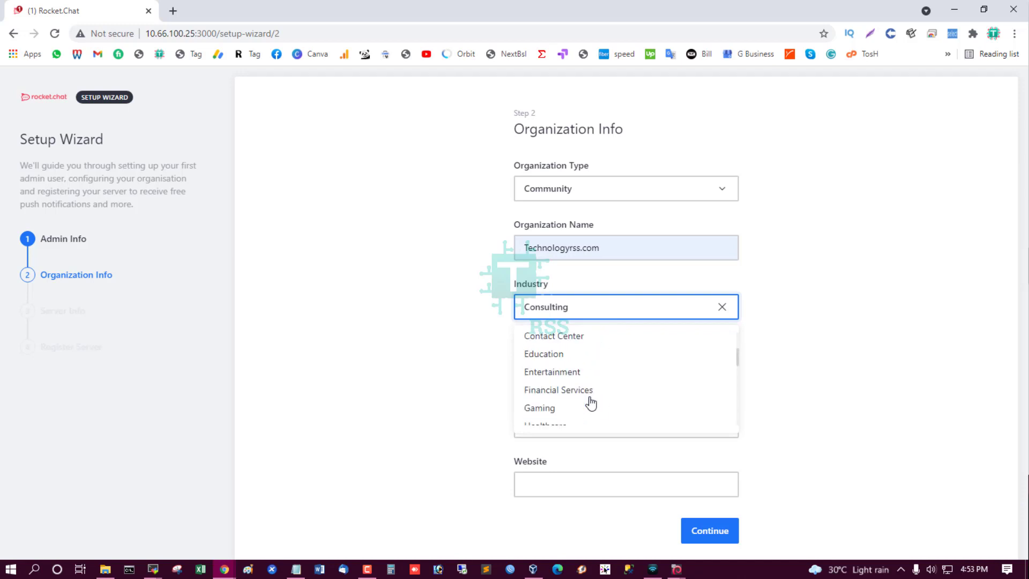
{"action": "left_click", "coordinate": [546, 307]}
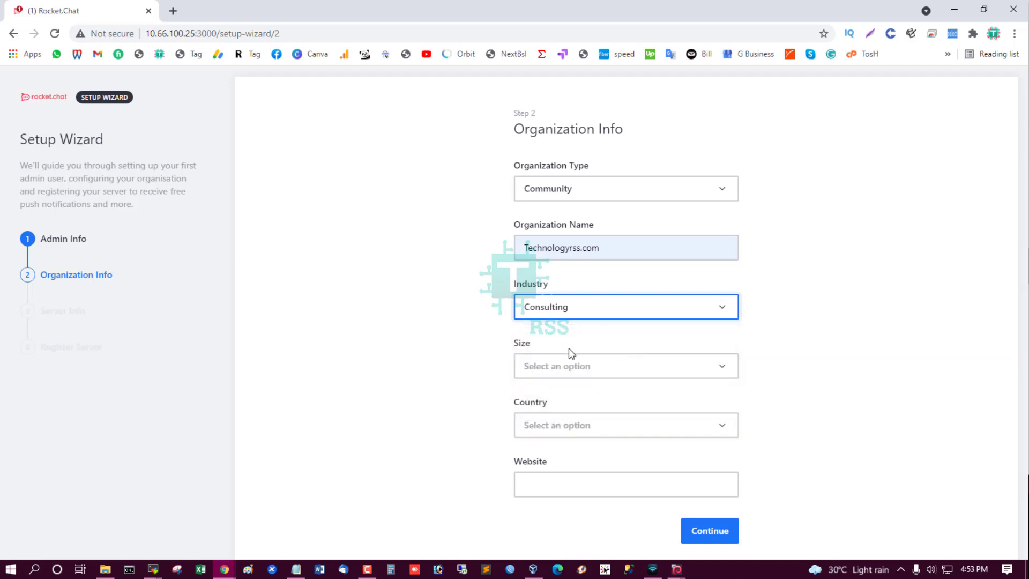
{"action": "left_click", "coordinate": [624, 365]}
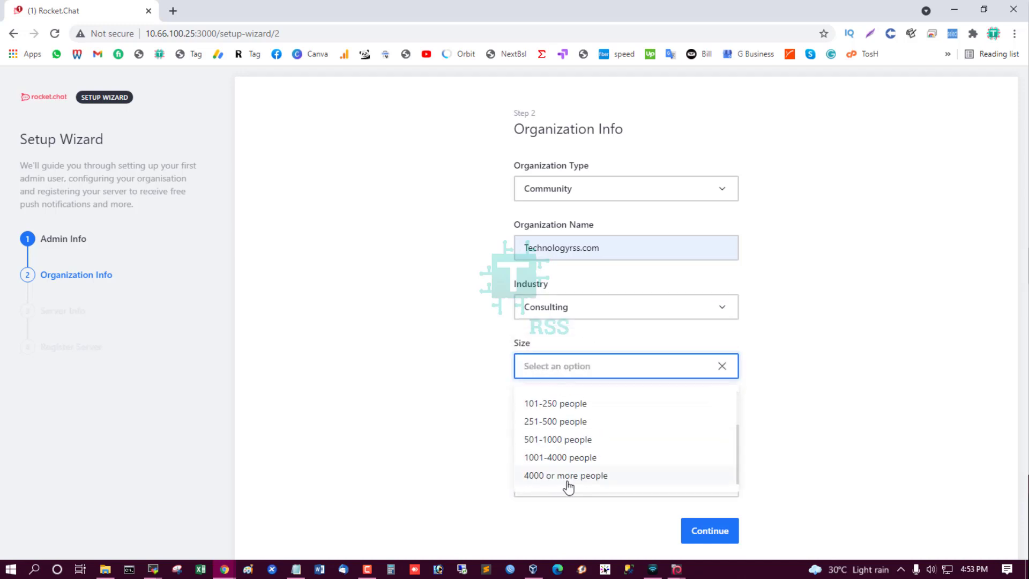
{"action": "left_click", "coordinate": [566, 475]}
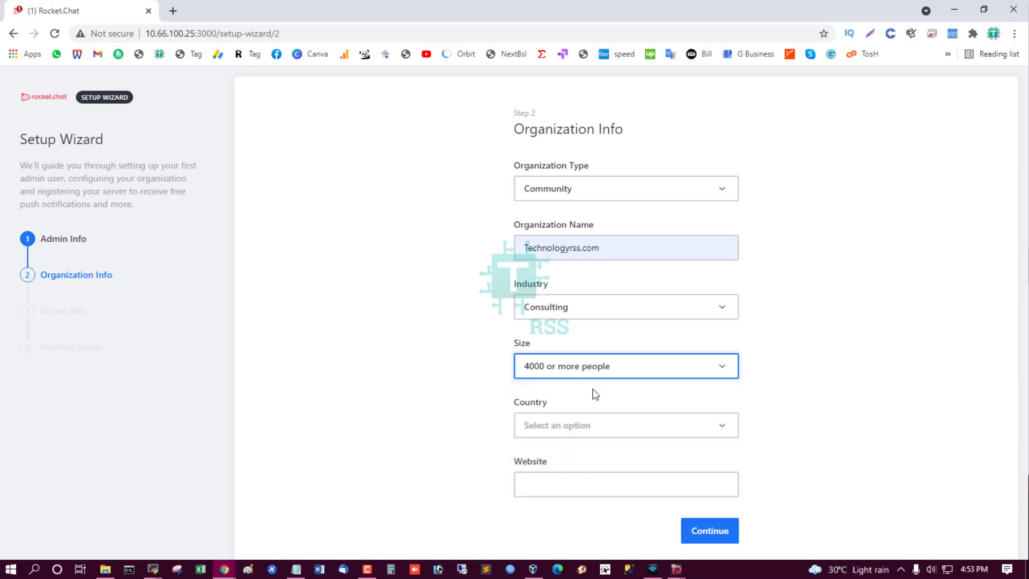
{"action": "left_click", "coordinate": [625, 425]}
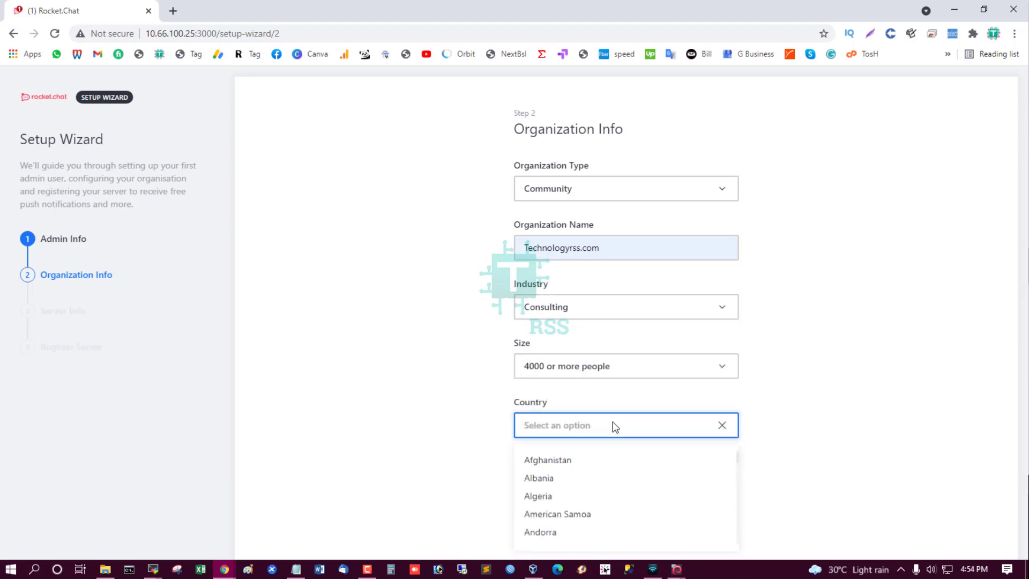
{"action": "left_click", "coordinate": [547, 424]}
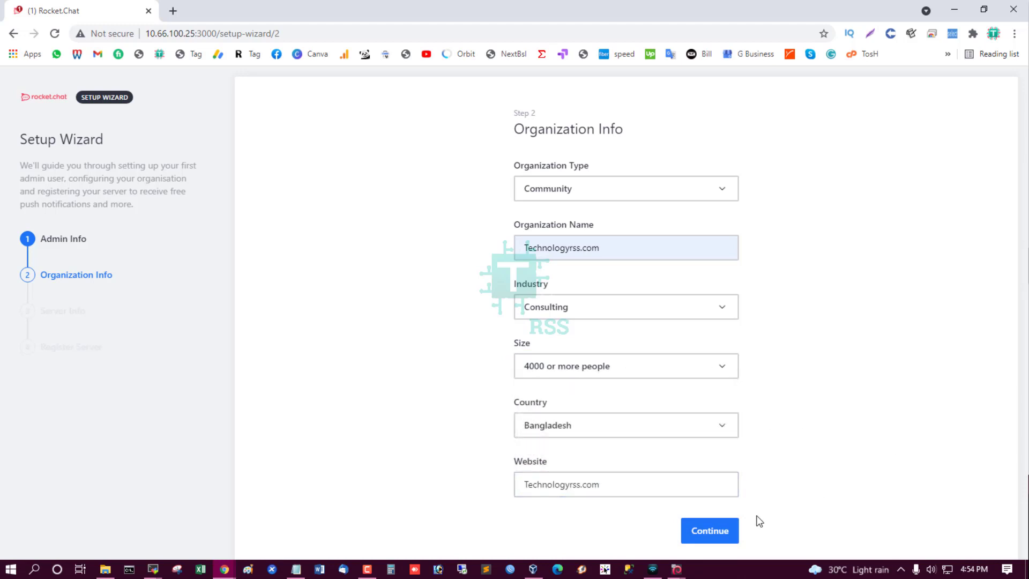
{"action": "left_click", "coordinate": [708, 531]}
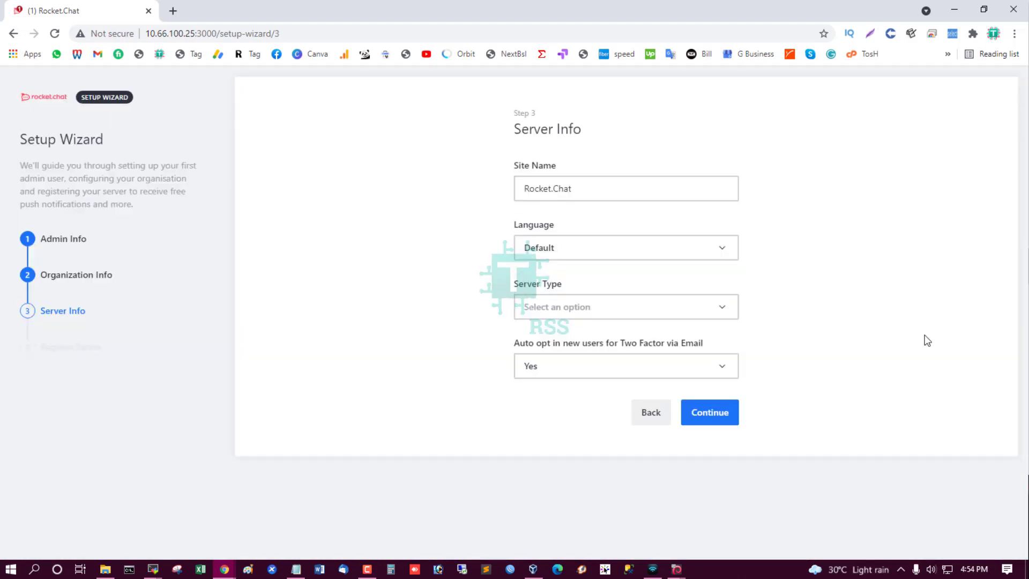
- Set site name Technologyrss.com, server type Private Team, two-factor auto opt-in No, and continue to Register Server
{"action": "type", "text": "Technologyrss.com"}
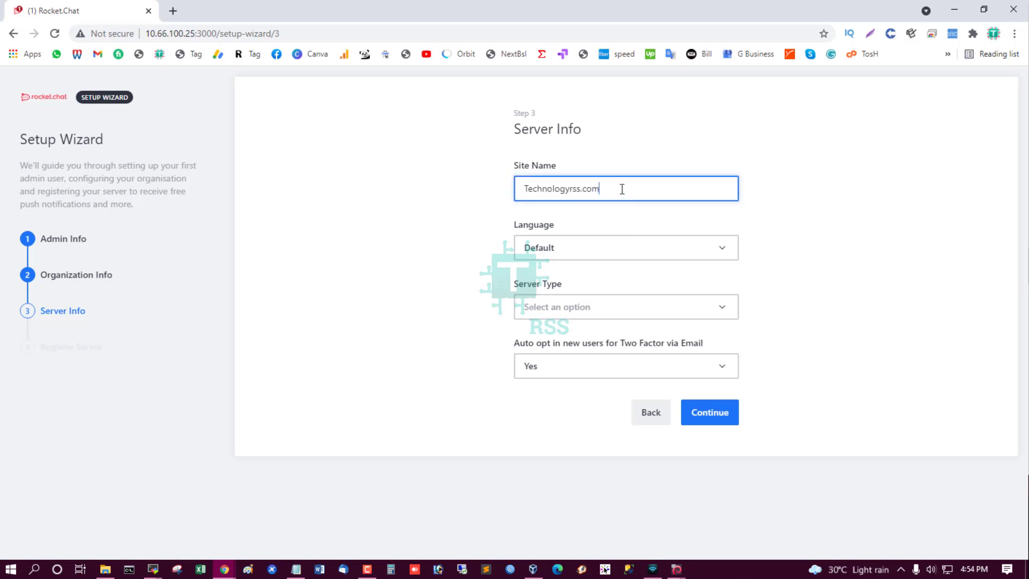
{"action": "mouse_move", "coordinate": [482, 312]}
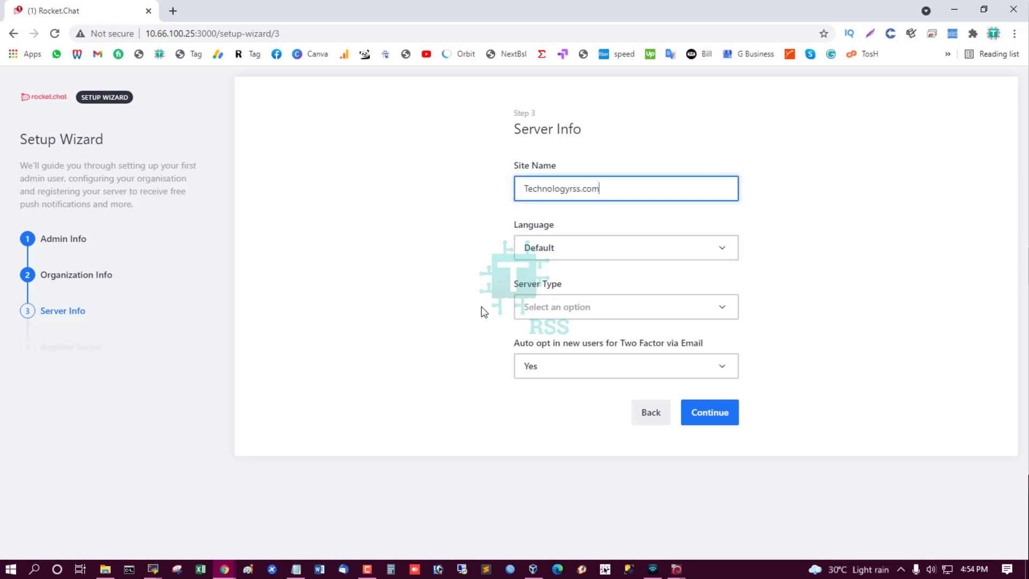
{"action": "left_click", "coordinate": [624, 306]}
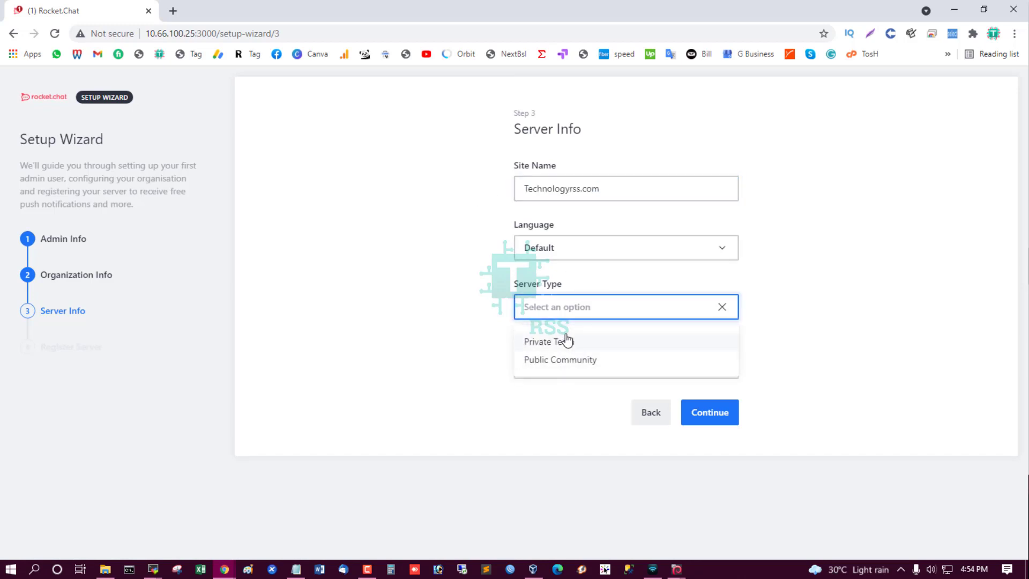
{"action": "left_click", "coordinate": [560, 359]}
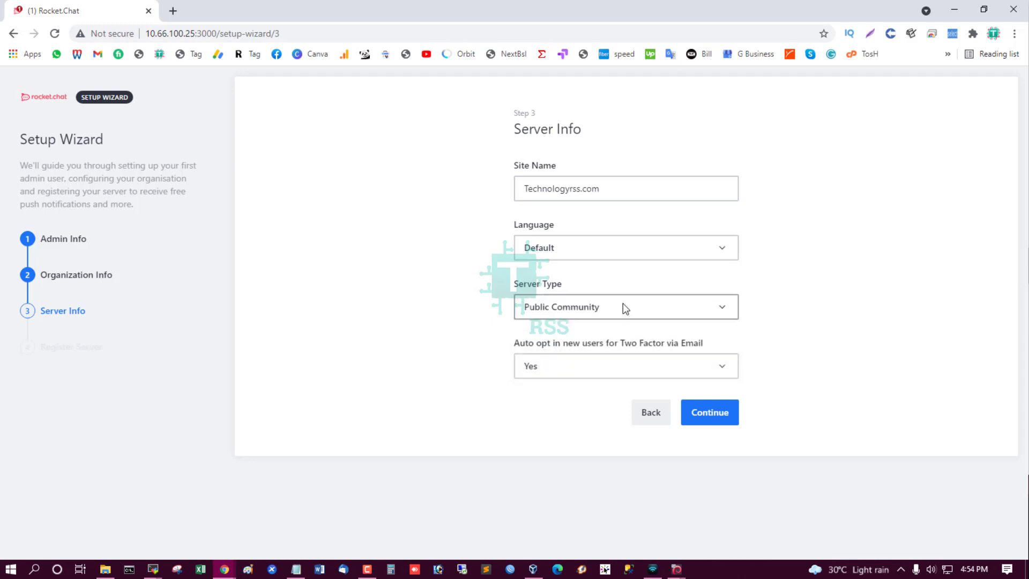
{"action": "left_click", "coordinate": [625, 306]}
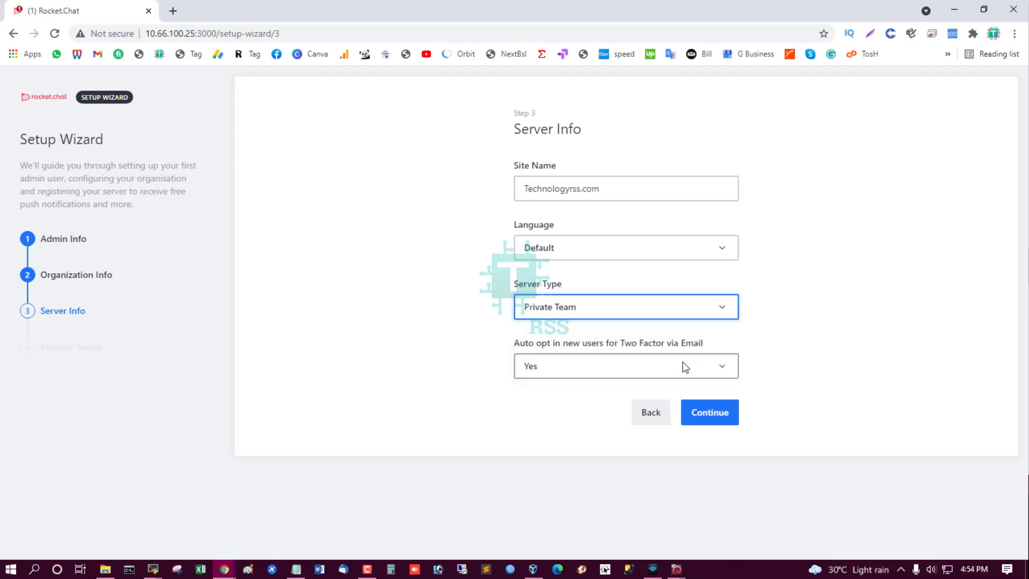
{"action": "left_click", "coordinate": [625, 367]}
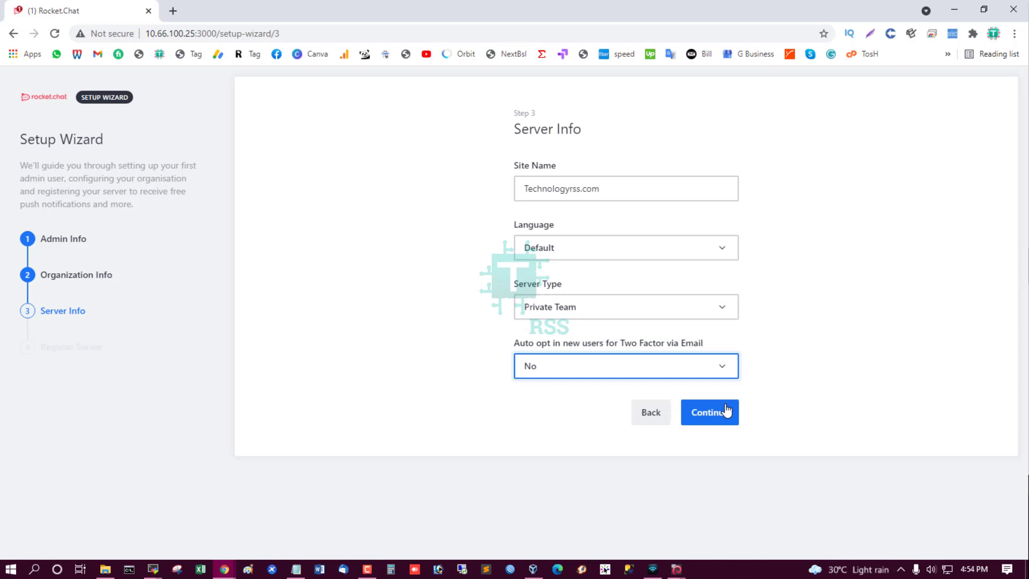
{"action": "left_click", "coordinate": [708, 412]}
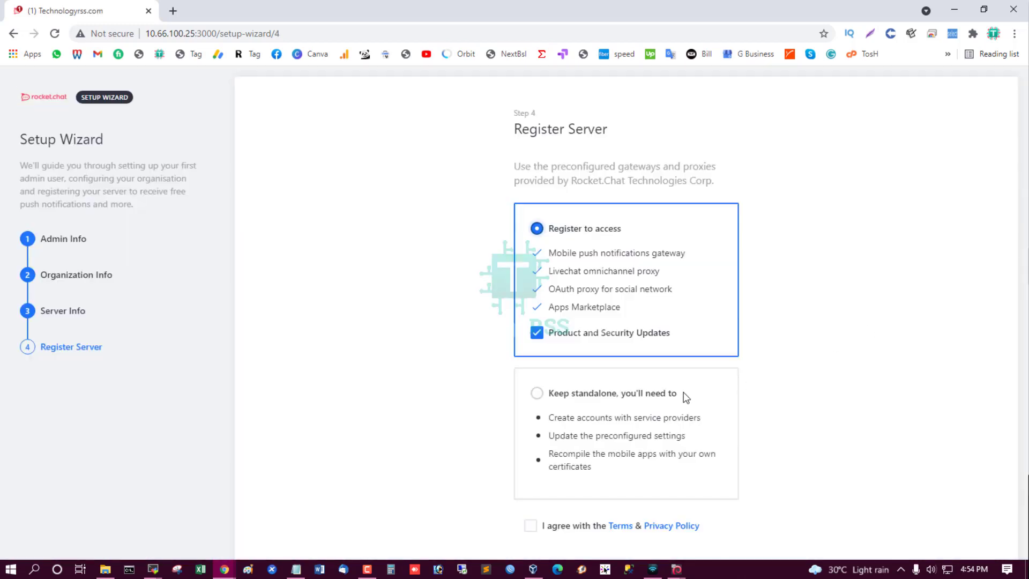
- Keep the server standalone, finish the wizard and enter the new workspace
{"action": "left_click", "coordinate": [536, 393]}
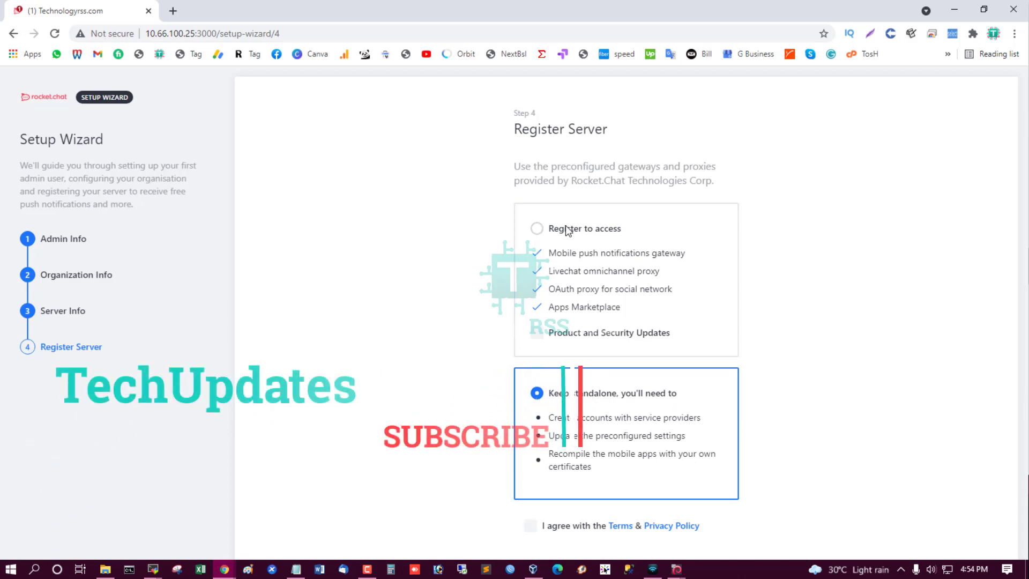
{"action": "mouse_move", "coordinate": [823, 294]}
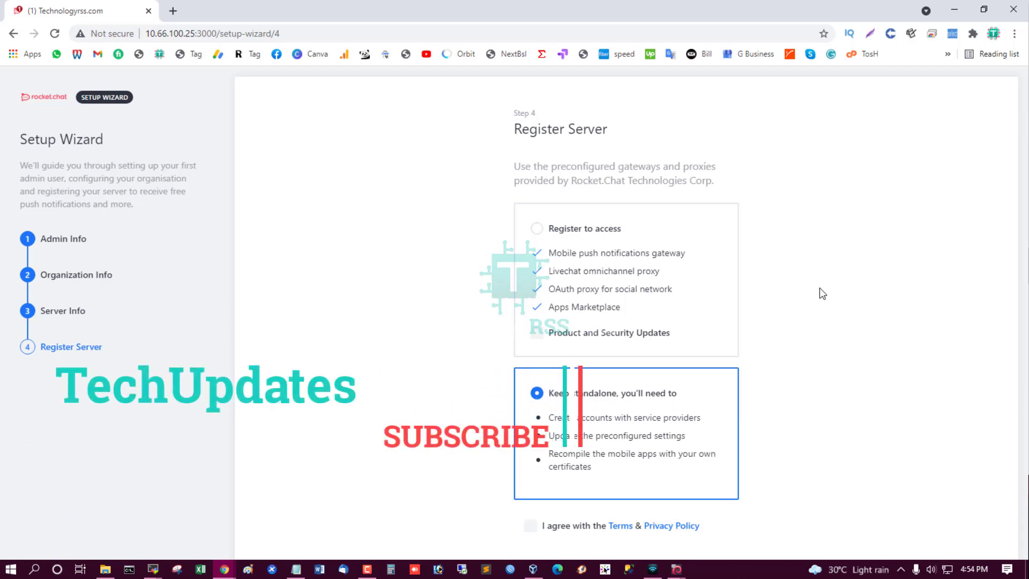
{"action": "scroll", "scroll_direction": "down", "scroll_amount": 3}
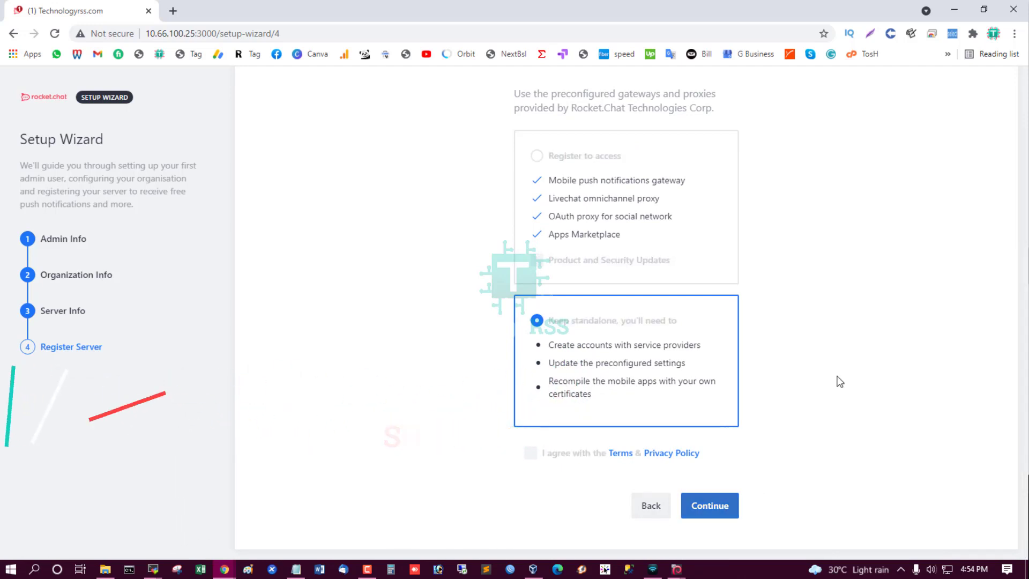
{"action": "left_click", "coordinate": [709, 505]}
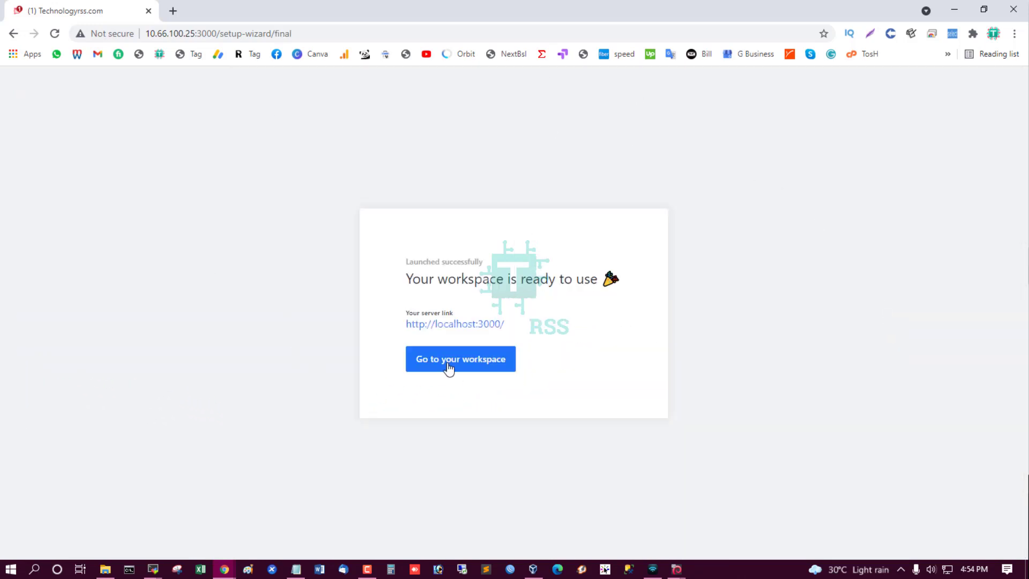
{"action": "left_click", "coordinate": [460, 359]}
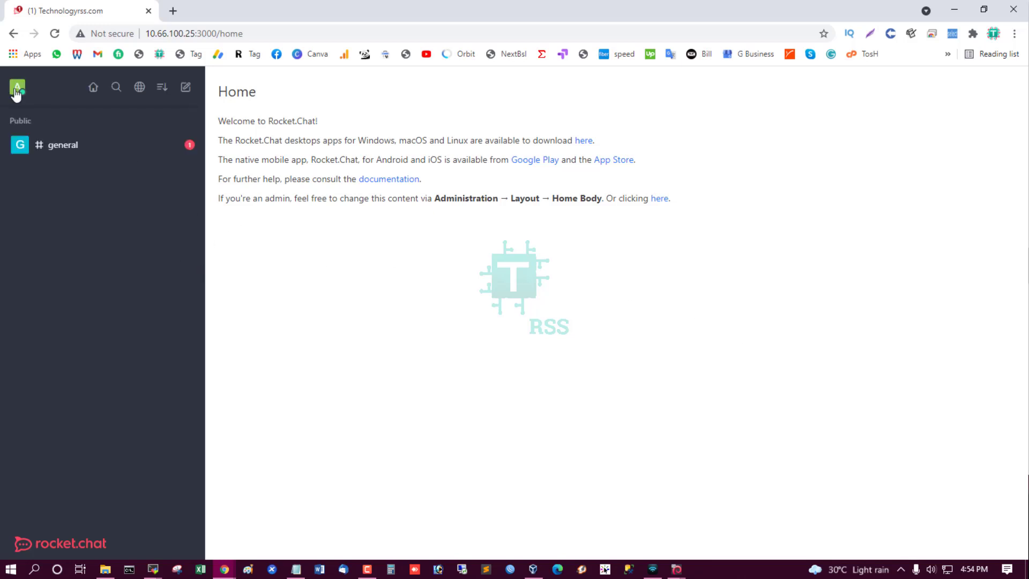
- From the avatar menu, go to the Administration Info page showing version 3.15.0 details
{"action": "left_click", "coordinate": [17, 87]}
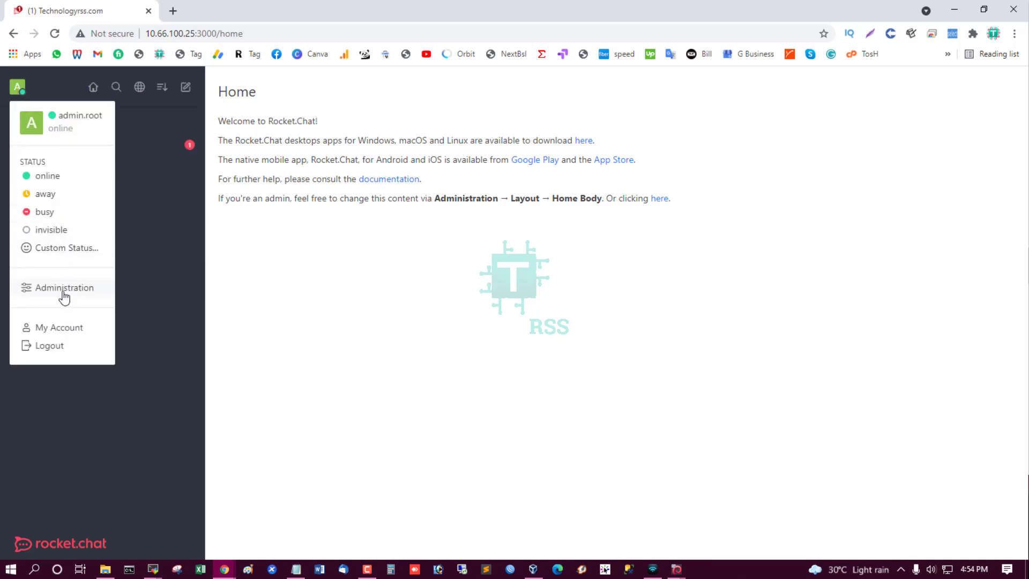
{"action": "left_click", "coordinate": [64, 287]}
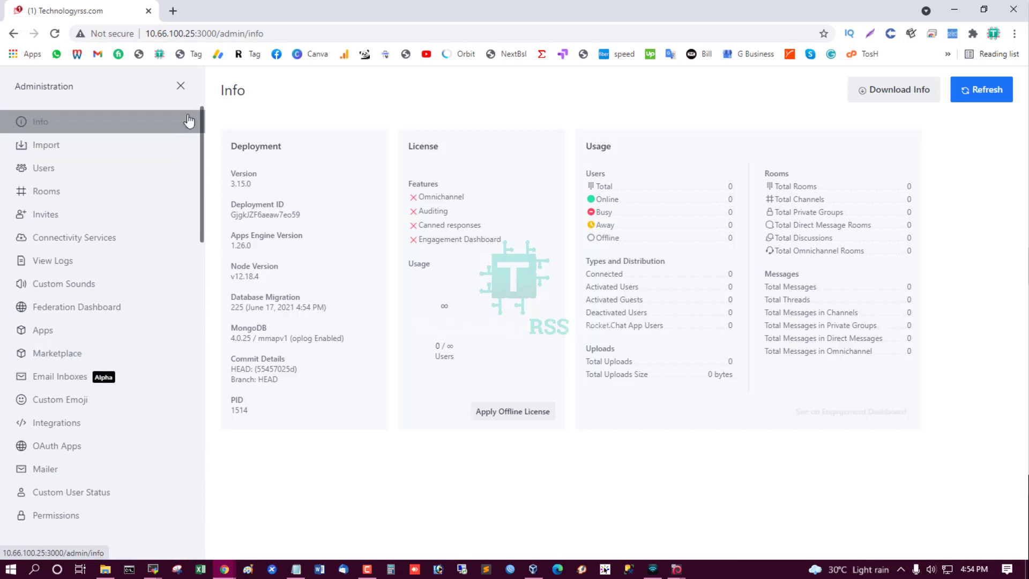
- Close the Administration area and return to the workspace's general channel
{"action": "left_click", "coordinate": [180, 85]}
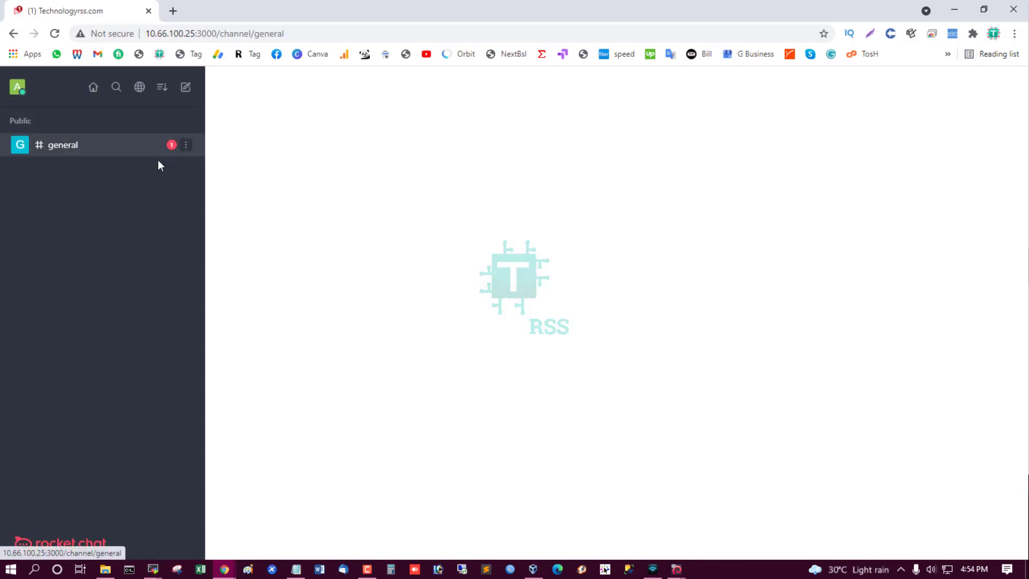
- Show the #general channel conversation and reopen the avatar's account and status menu
{"action": "left_click", "coordinate": [62, 145]}
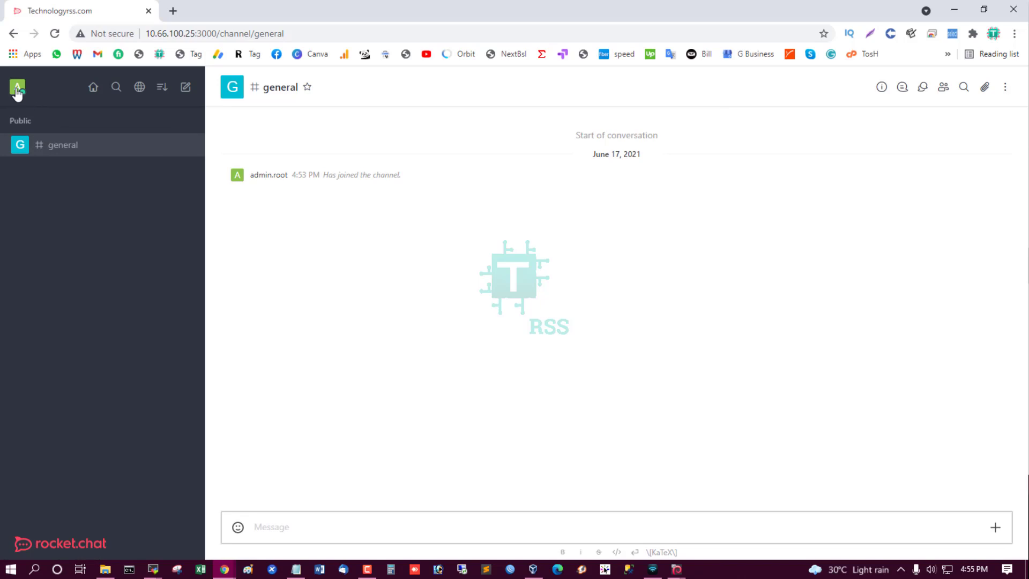
{"action": "left_click", "coordinate": [17, 87]}
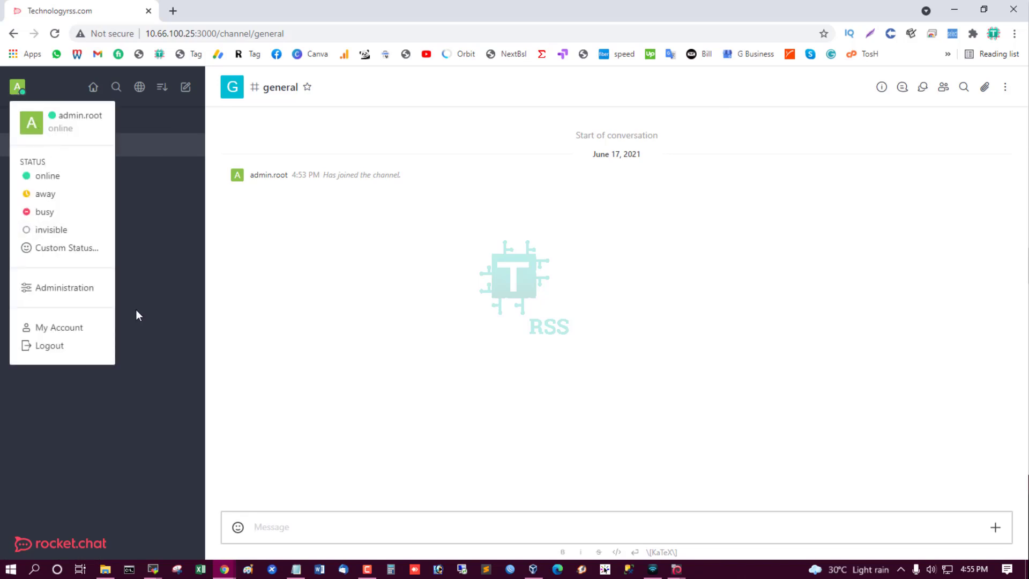
{"action": "left_click", "coordinate": [48, 346]}
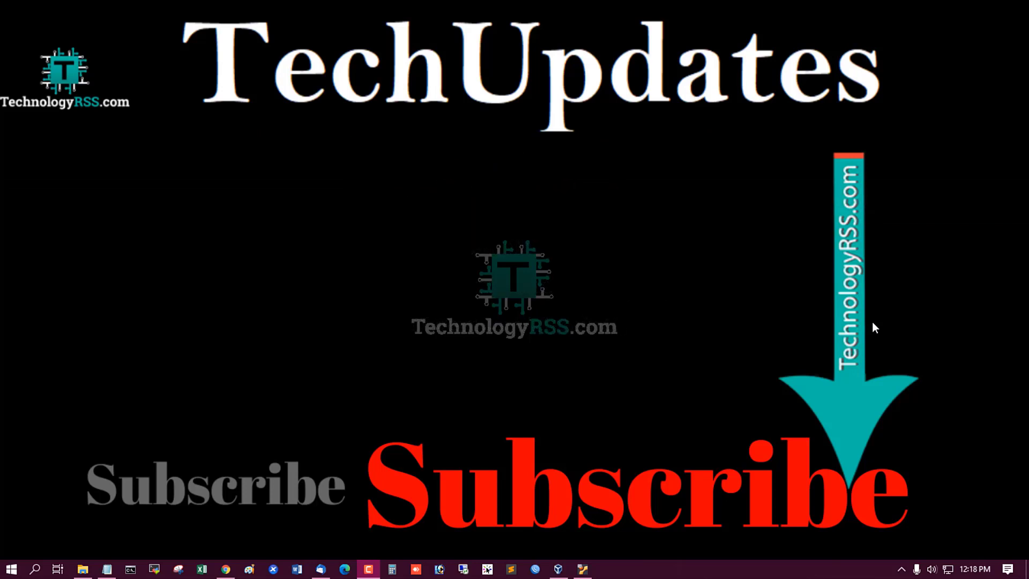
{"action": "mouse_move", "coordinate": [818, 320]}
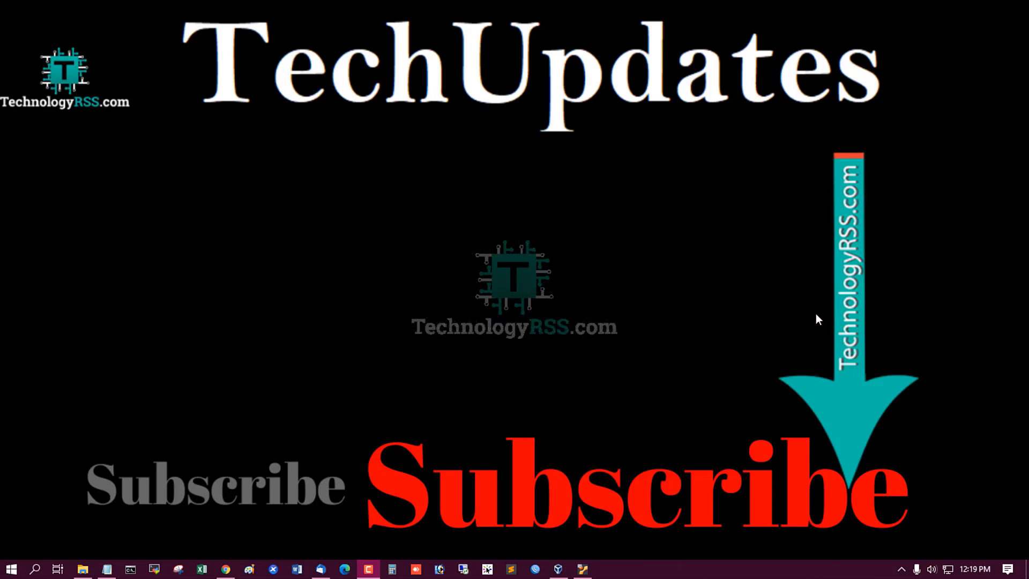
{"action": "mouse_move", "coordinate": [895, 323]}
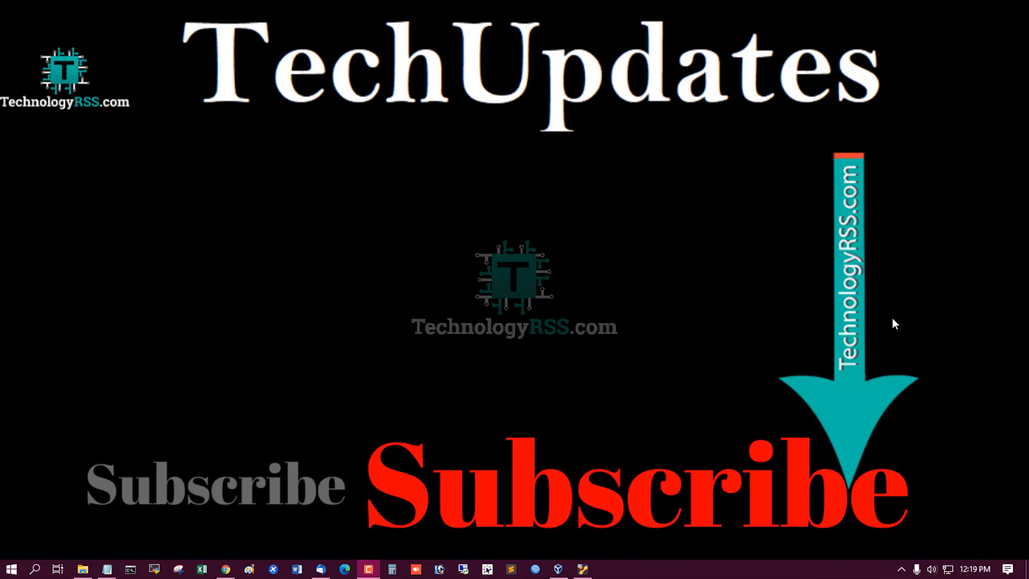